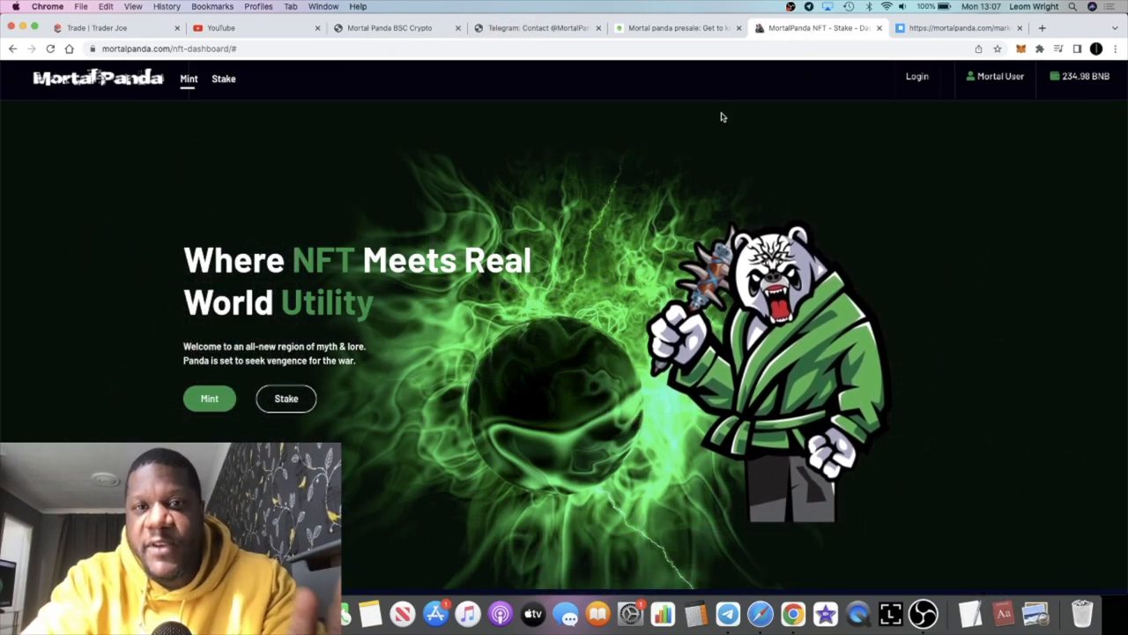
Step: Switch to the coinmarketplug presale article, read to Play to Earn Games and pause the game preview video
scroll("down", 3)
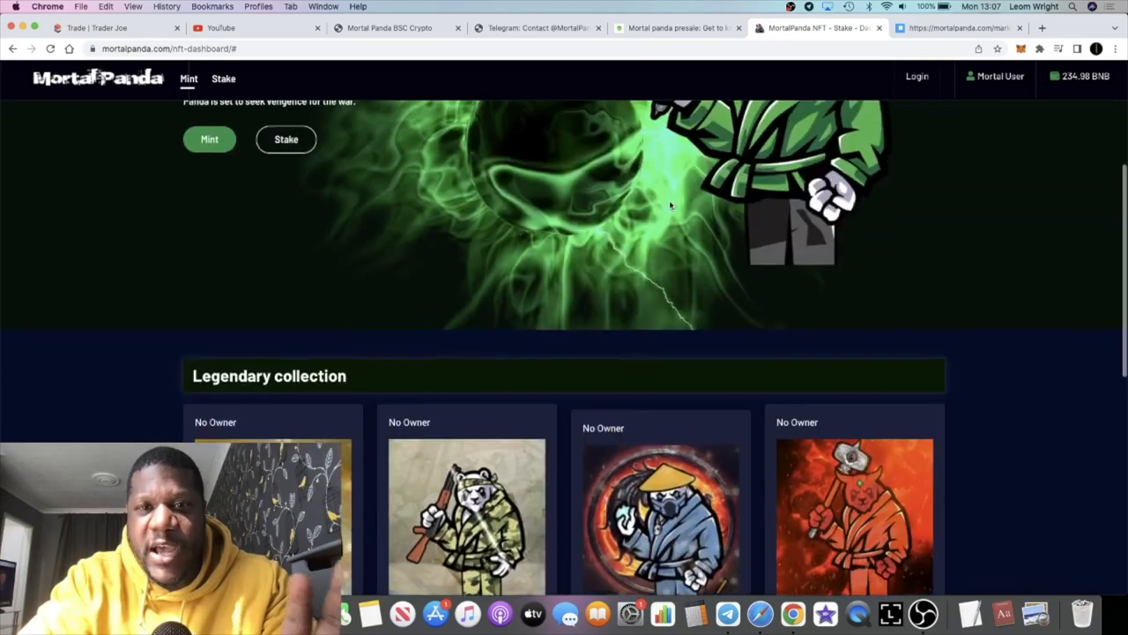
left_click(677, 28)
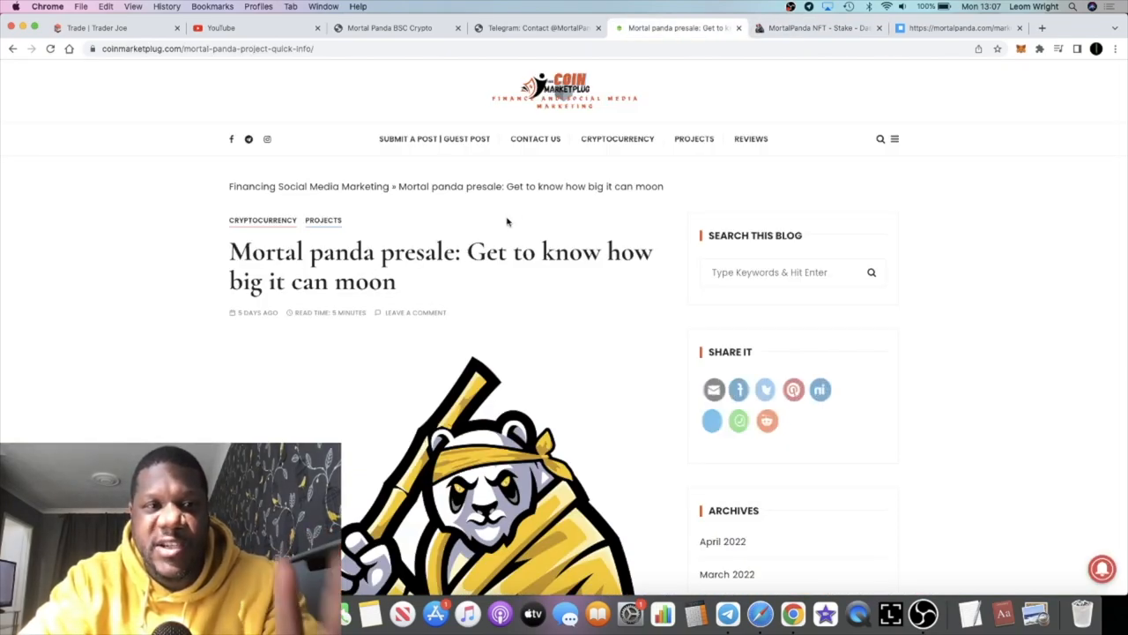
scroll("down", 3)
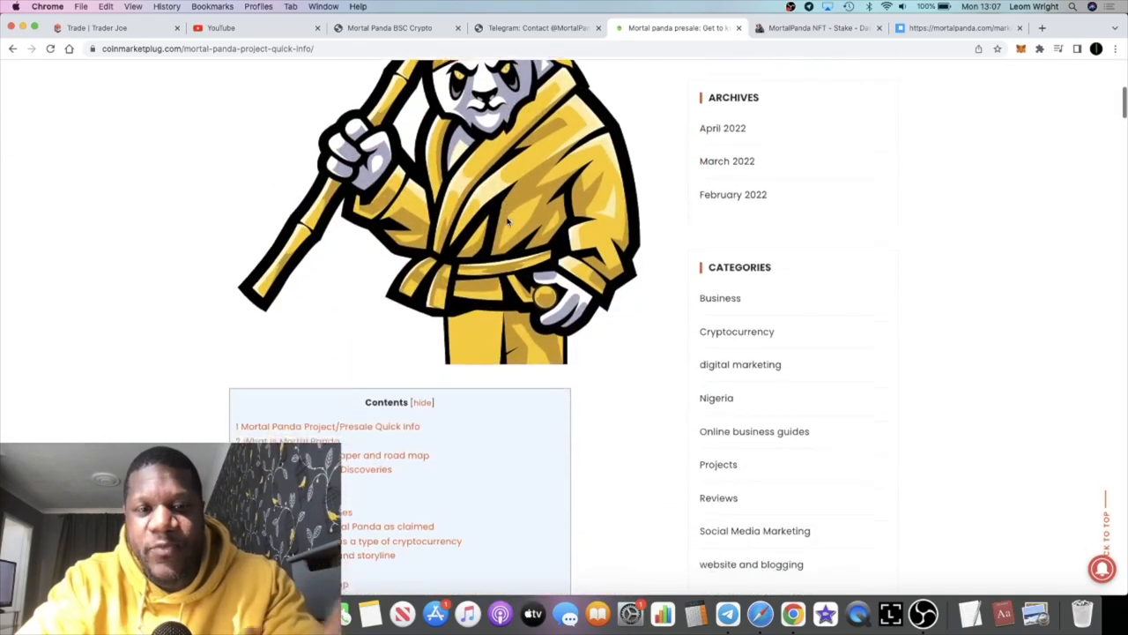
scroll("up", 3)
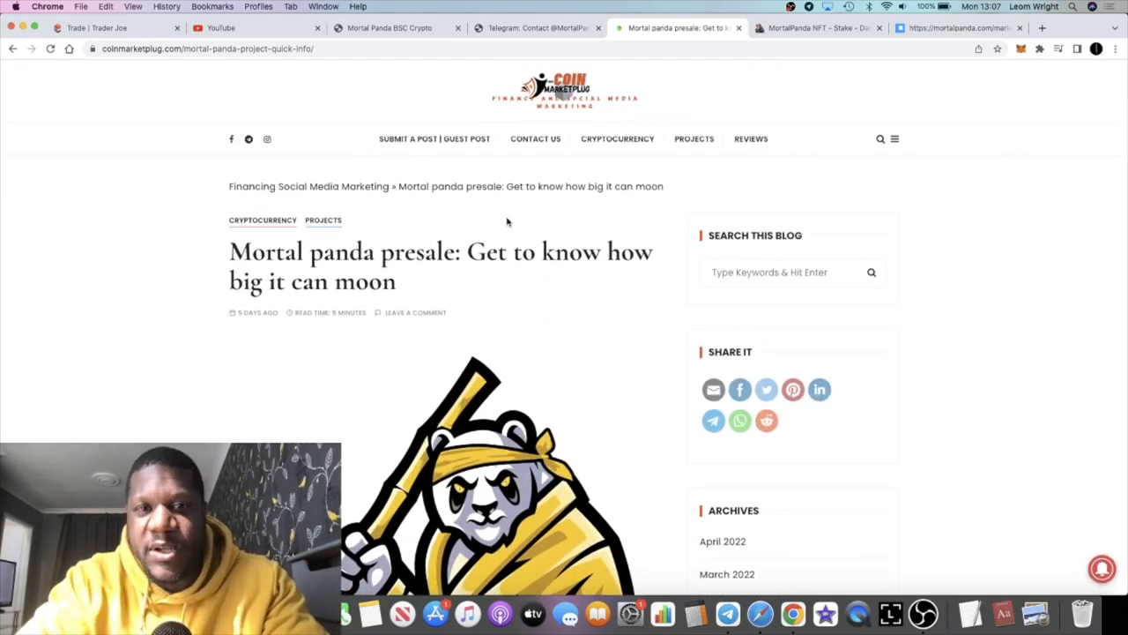
scroll("down", 3)
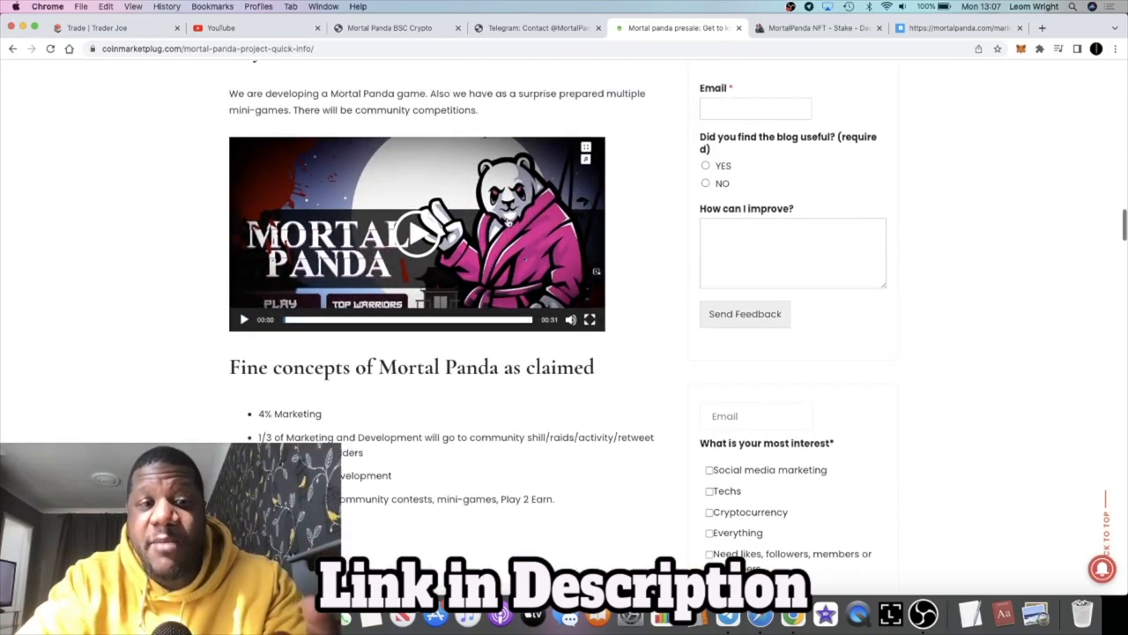
scroll("up", 3)
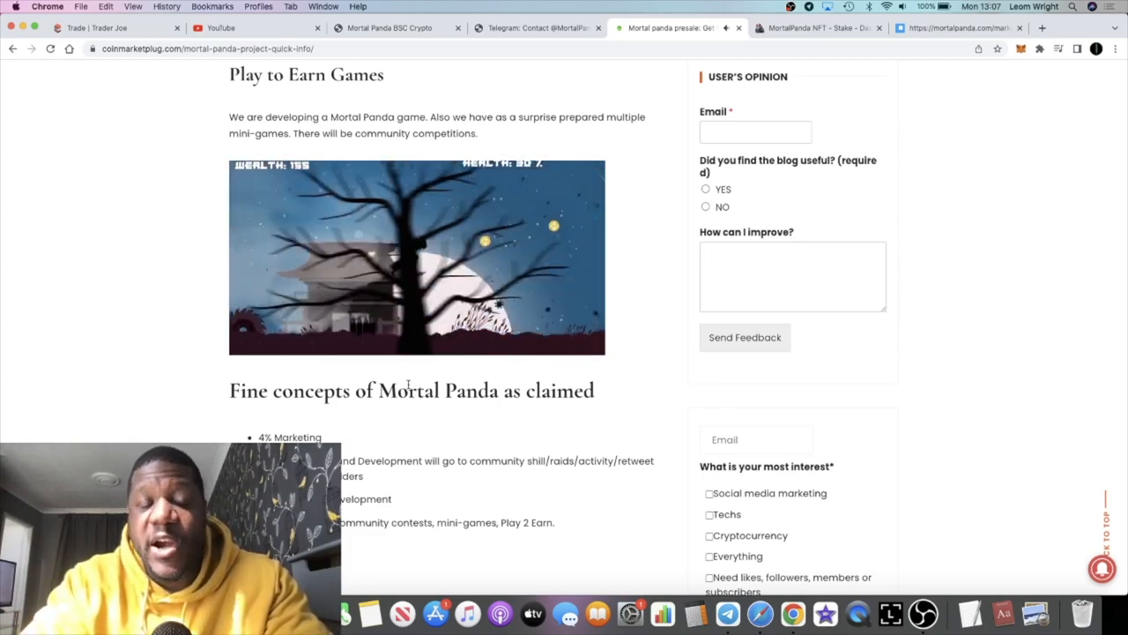
left_click(416, 257)
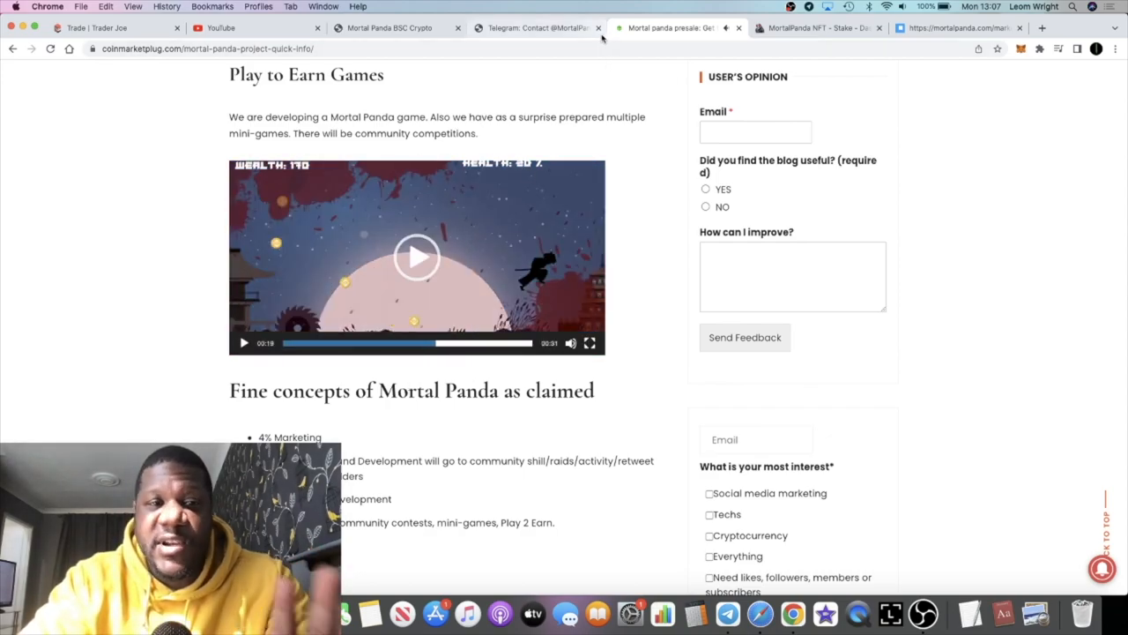
mouse_move(536, 102)
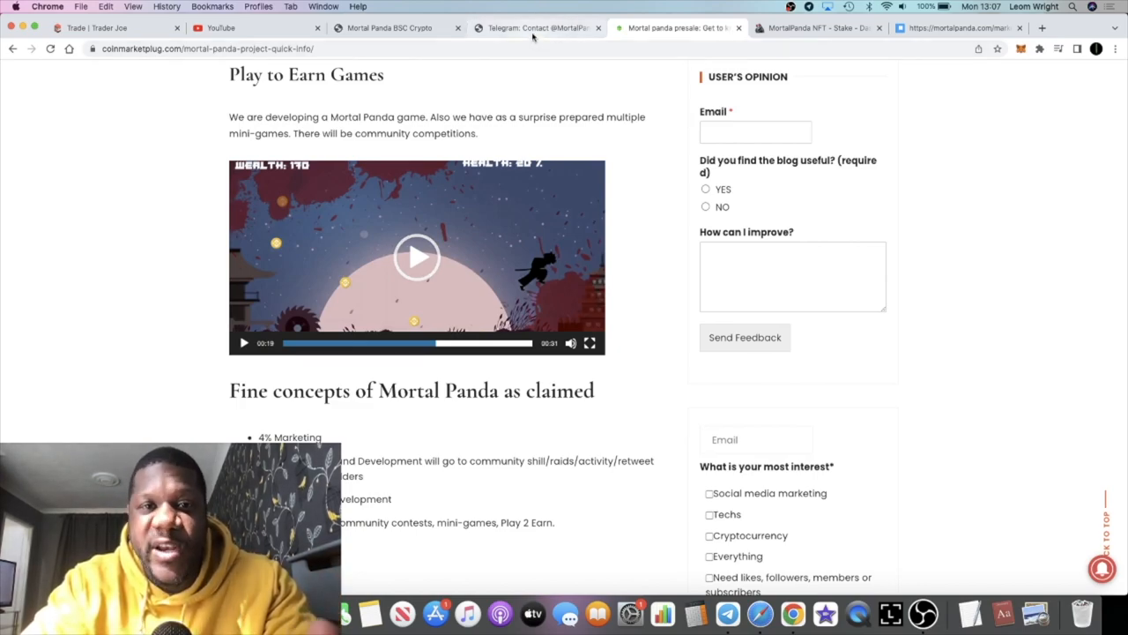
Step: Go to the main Mortal Panda site and open its Marketplace page with live bidding listings
left_click(537, 29)
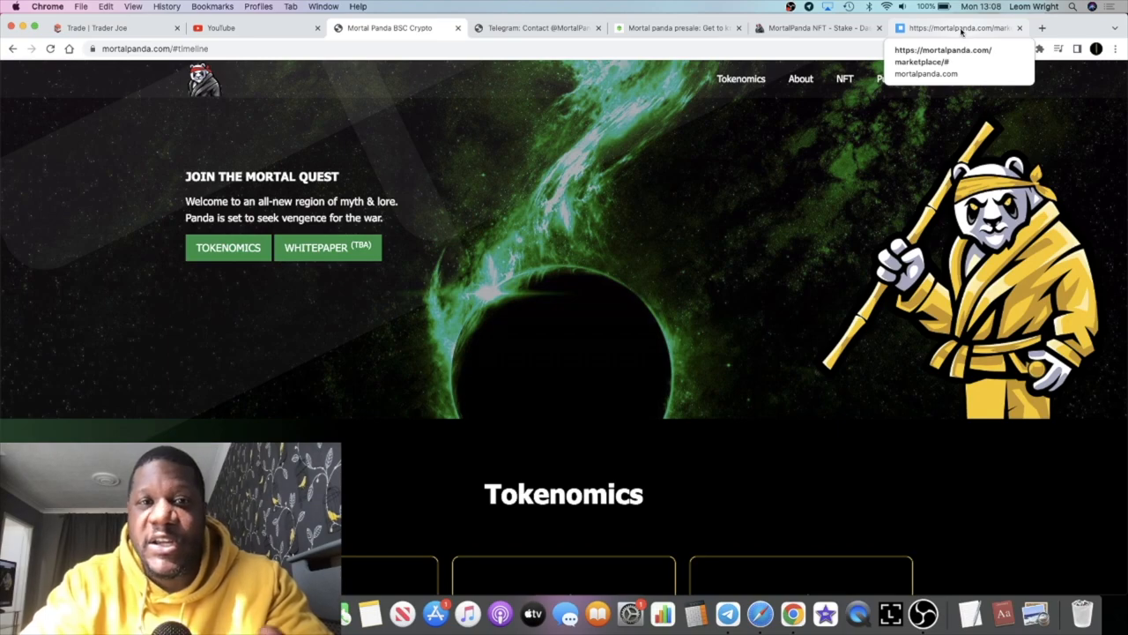
left_click(924, 61)
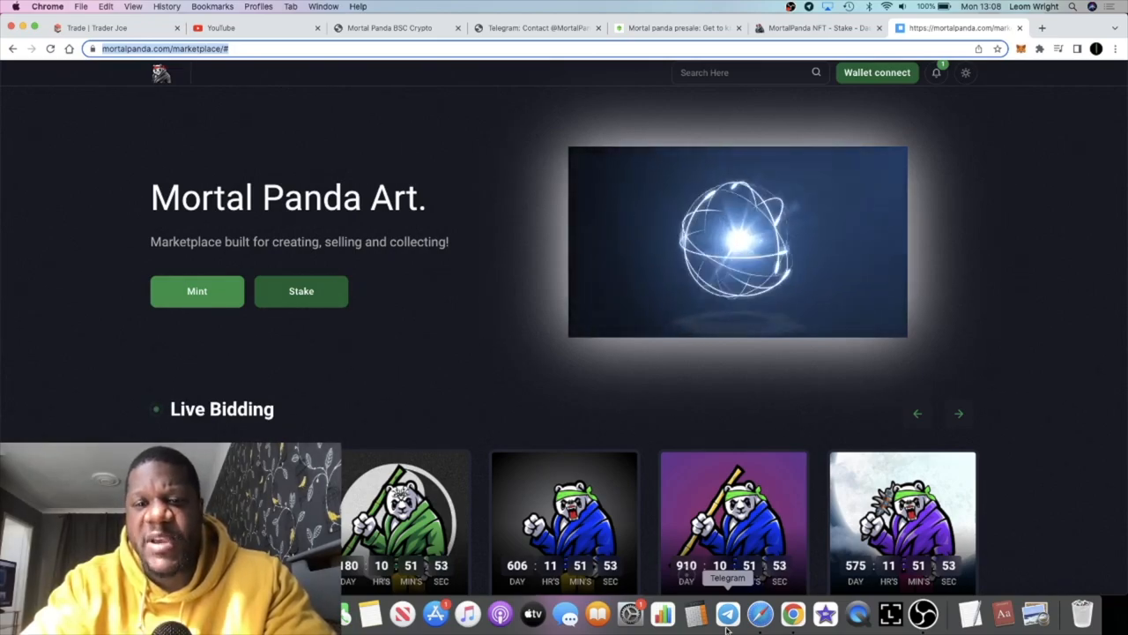
left_click(726, 613)
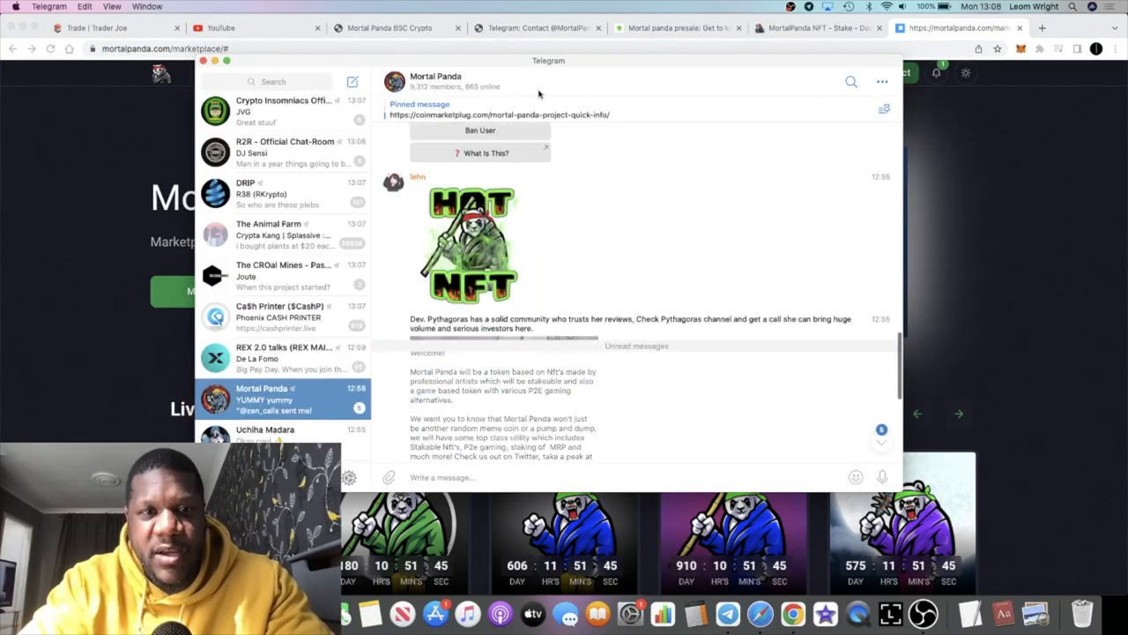
scroll("up", 3)
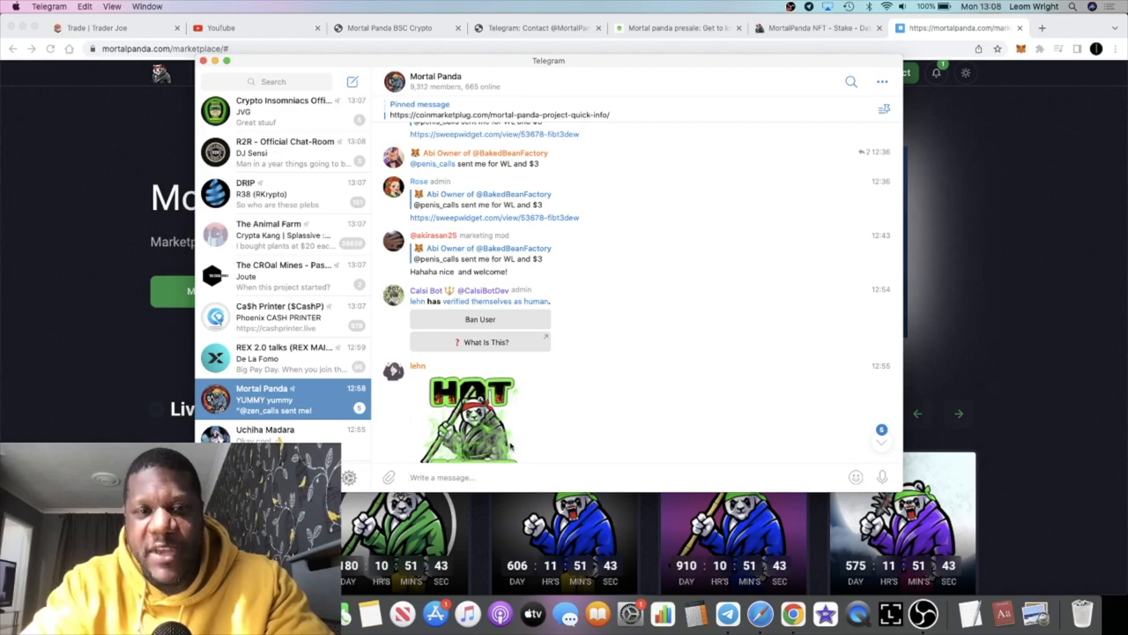
mouse_move(573, 125)
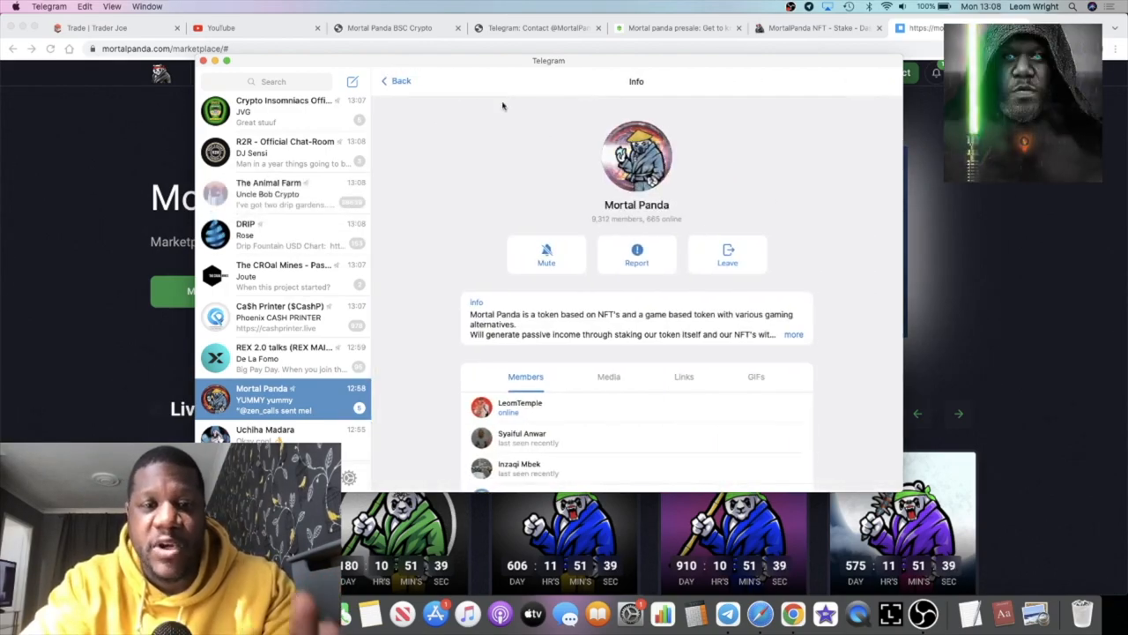
left_click(401, 82)
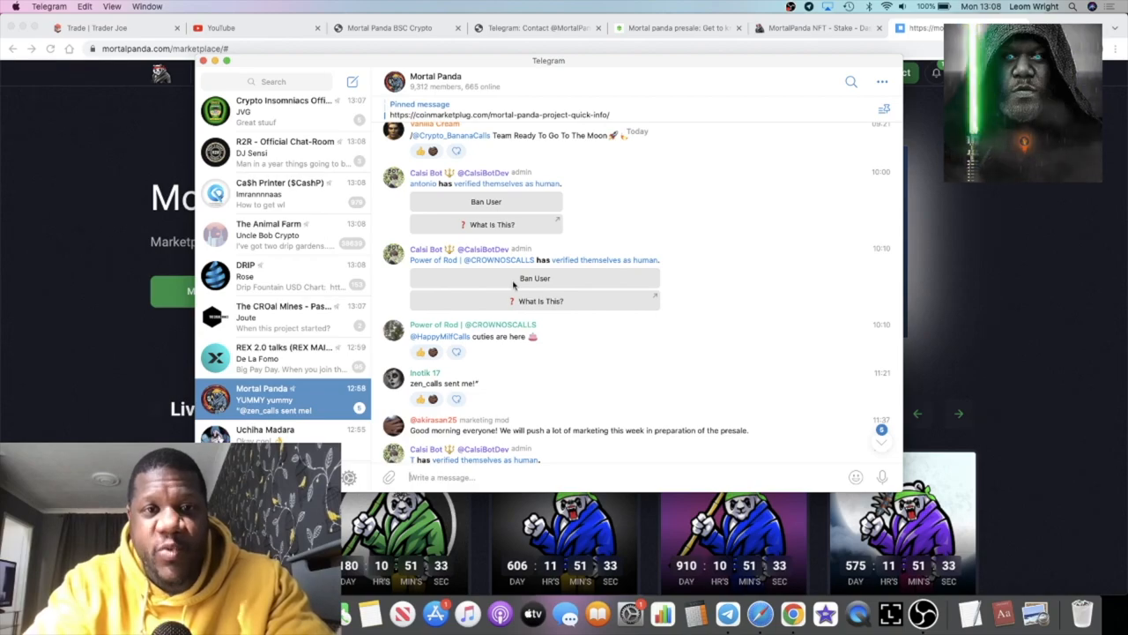
scroll("down", 3)
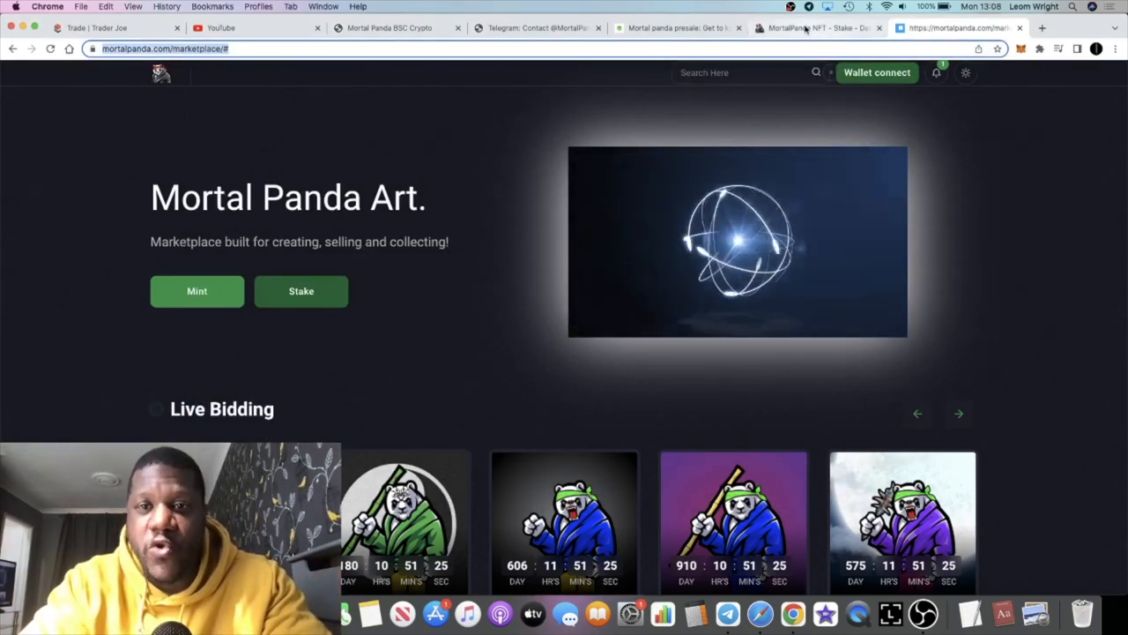
mouse_move(811, 28)
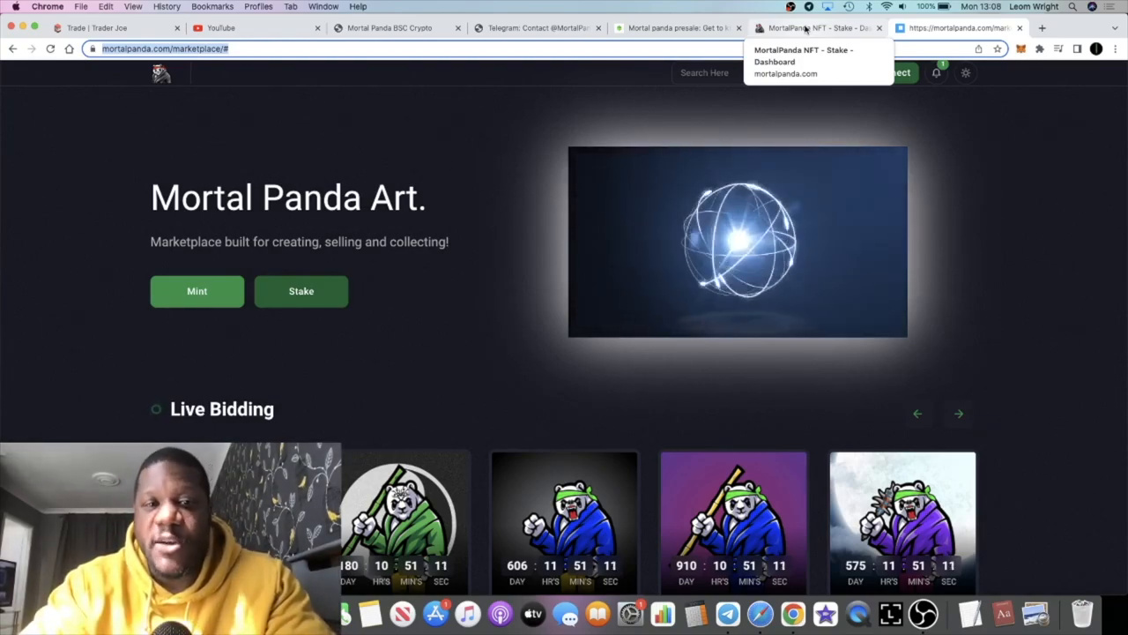
Step: Glance at the NFT dashboard, then return to the presale article and scroll to its Contents box
left_click(814, 29)
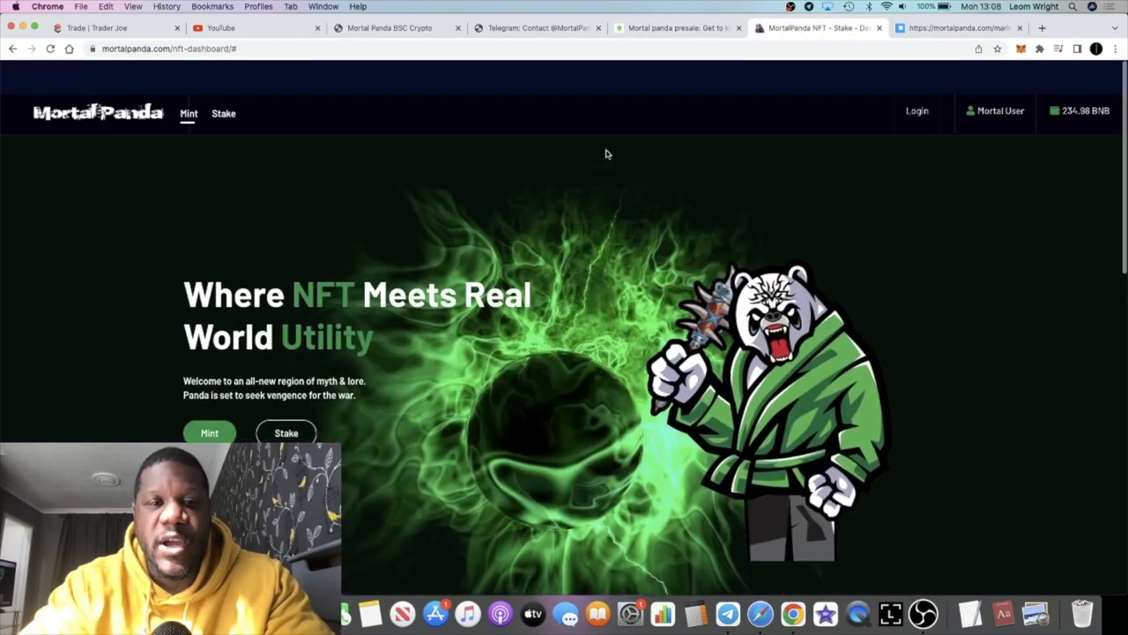
left_click(674, 28)
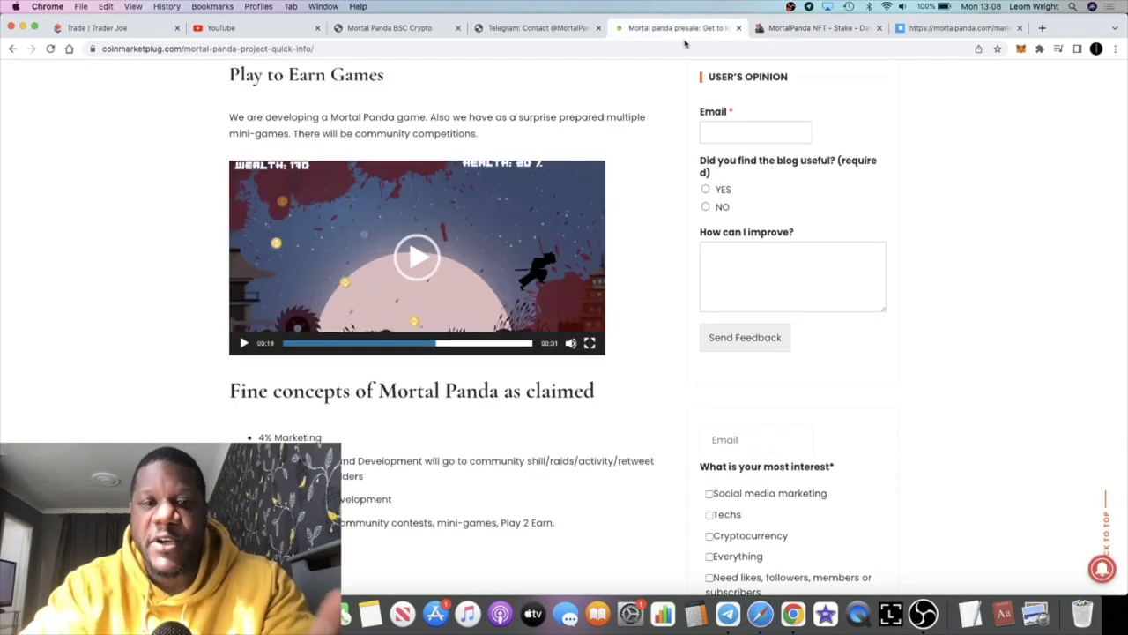
scroll("up", 3)
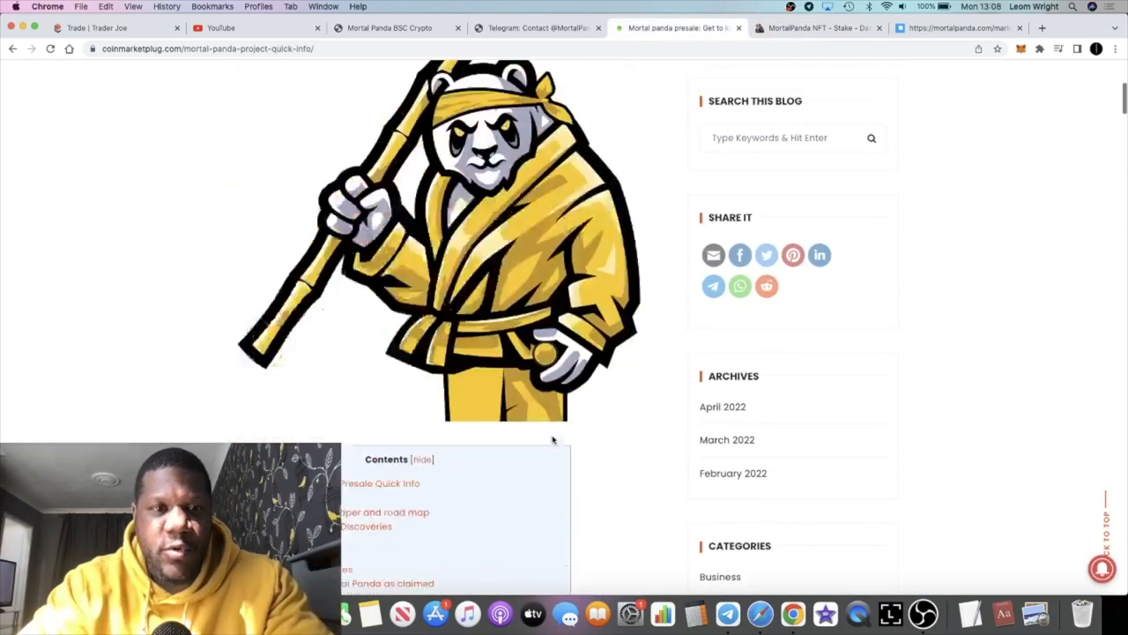
scroll("down", 3)
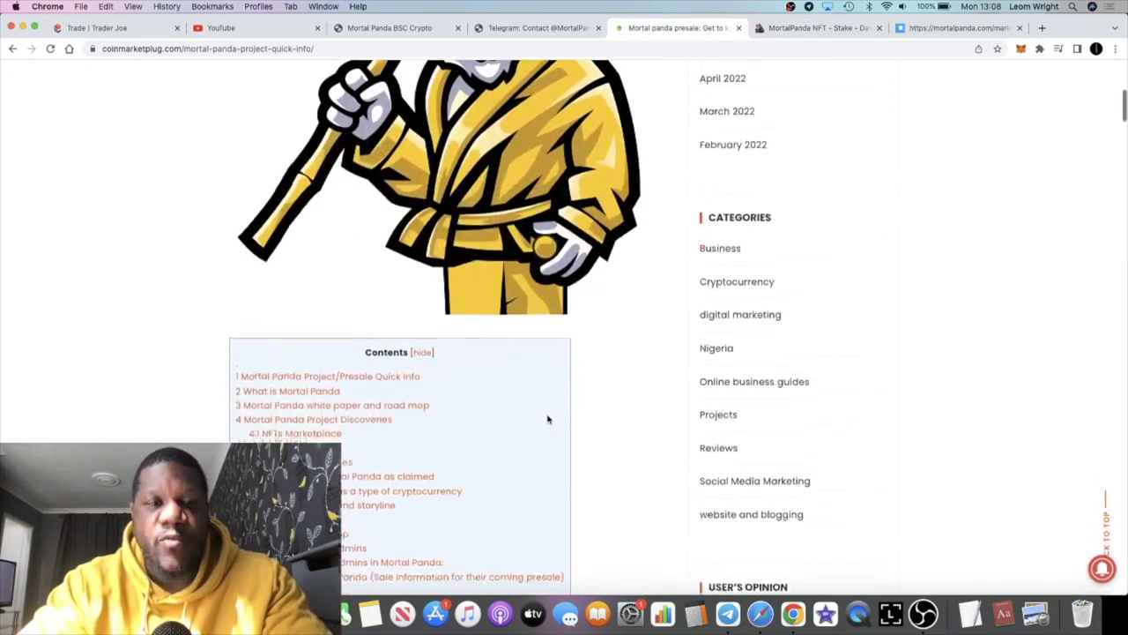
scroll("down", 3)
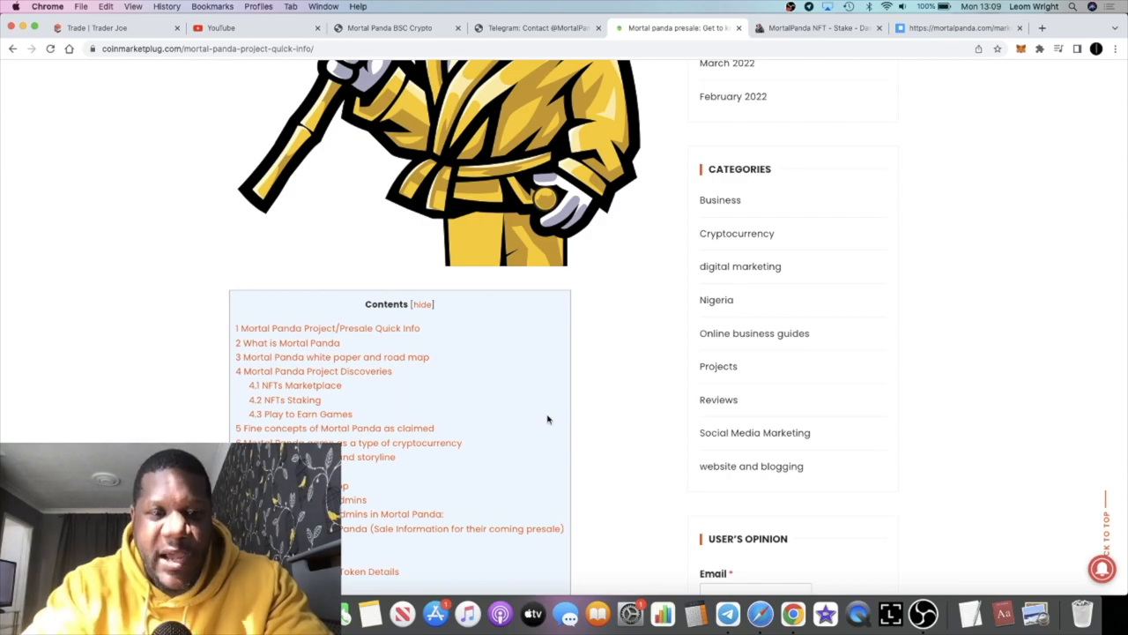
Step: Scroll down the presale article through its game and storyline sections
scroll("up", 3)
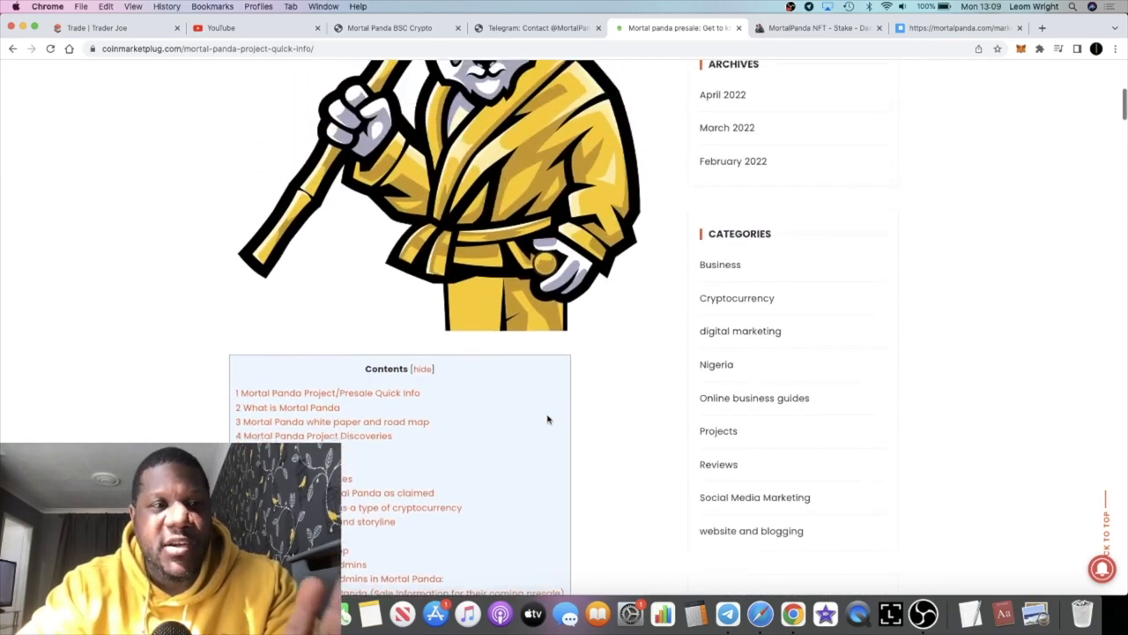
scroll("down", 3)
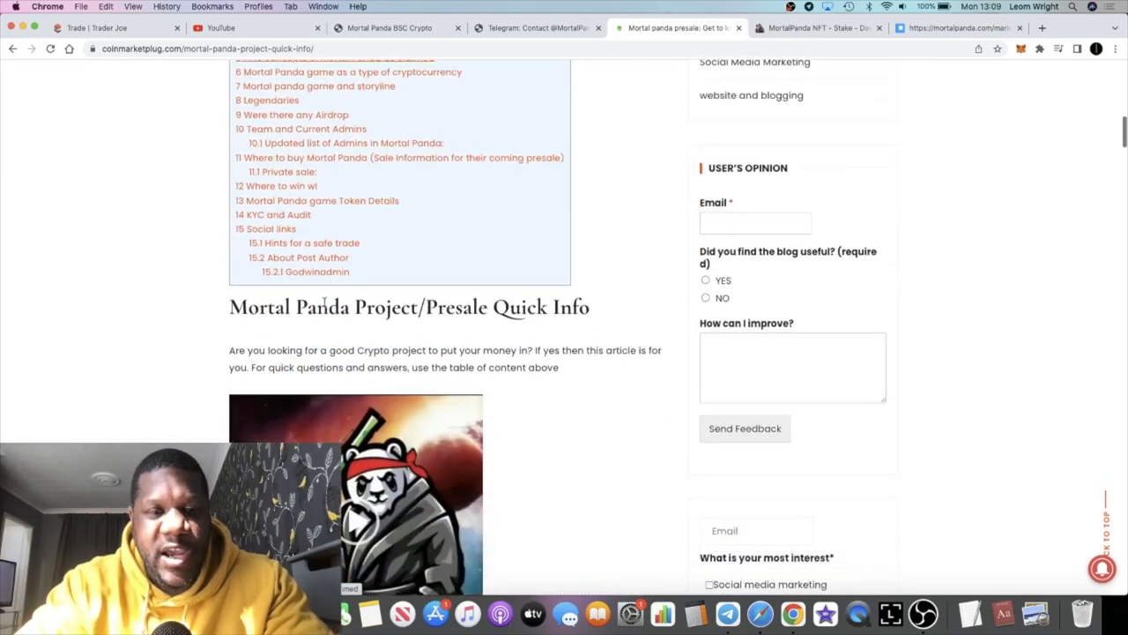
scroll("down", 3)
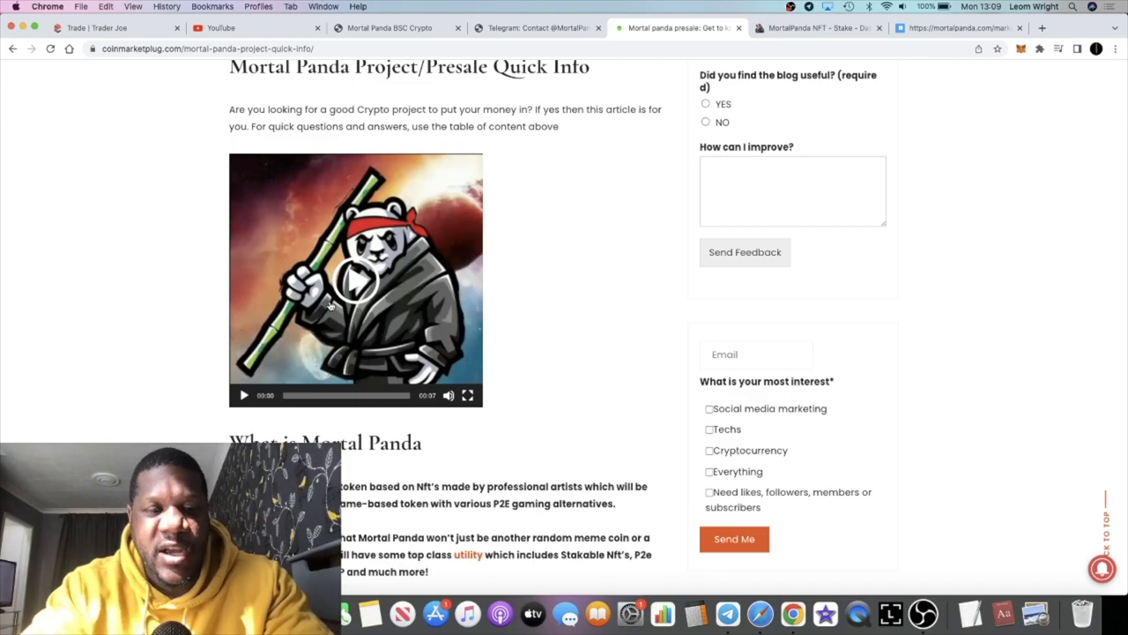
scroll("down", 3)
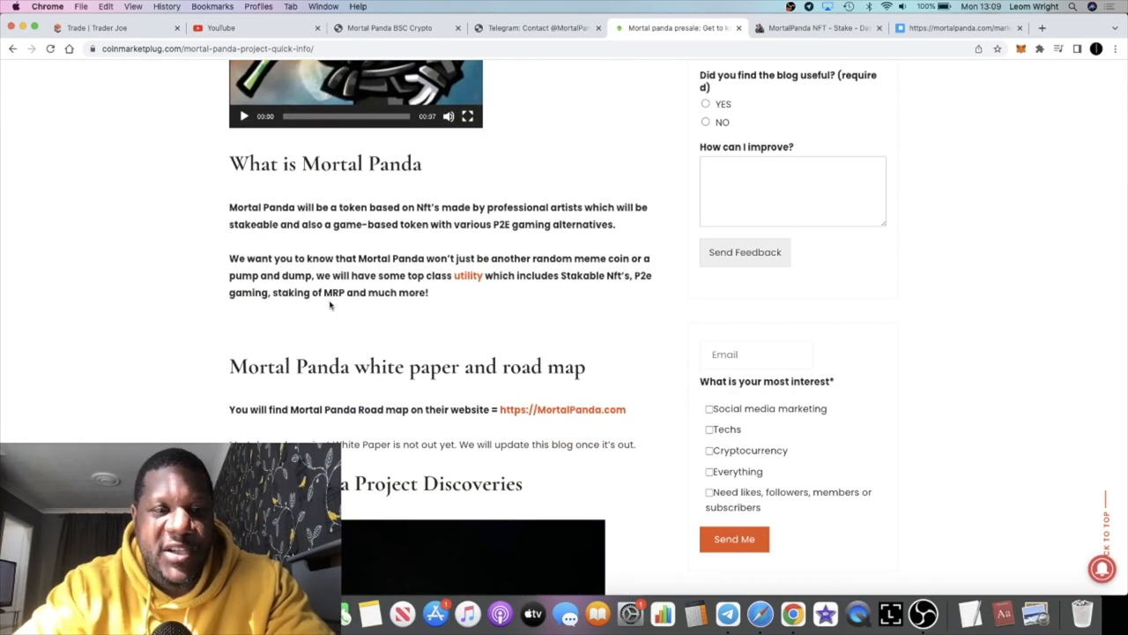
scroll("down", 3)
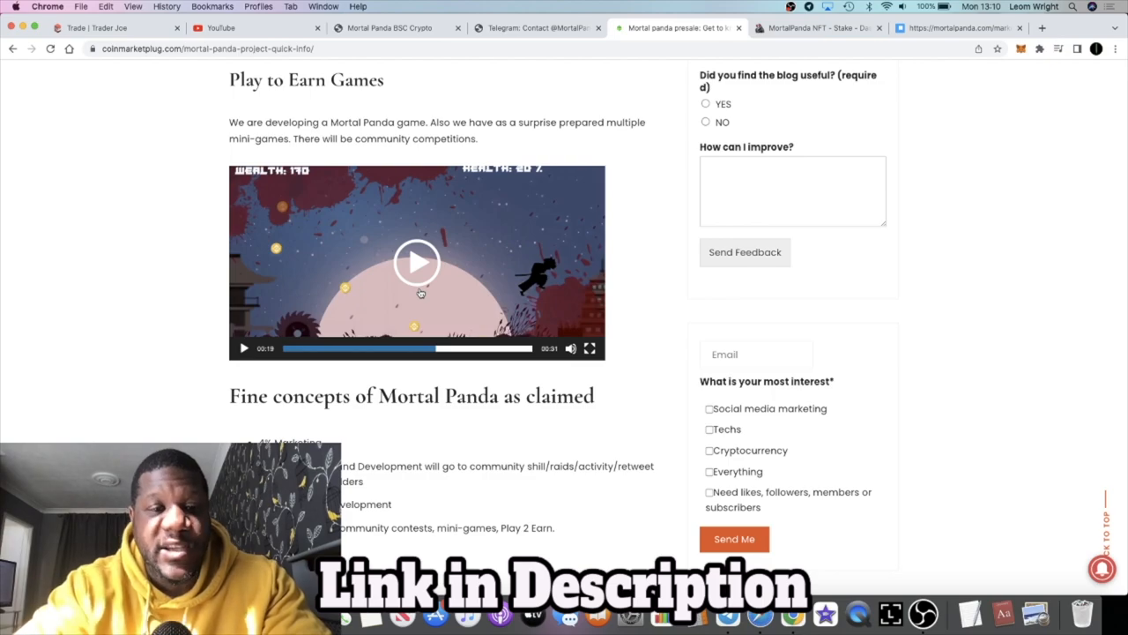
scroll("down", 3)
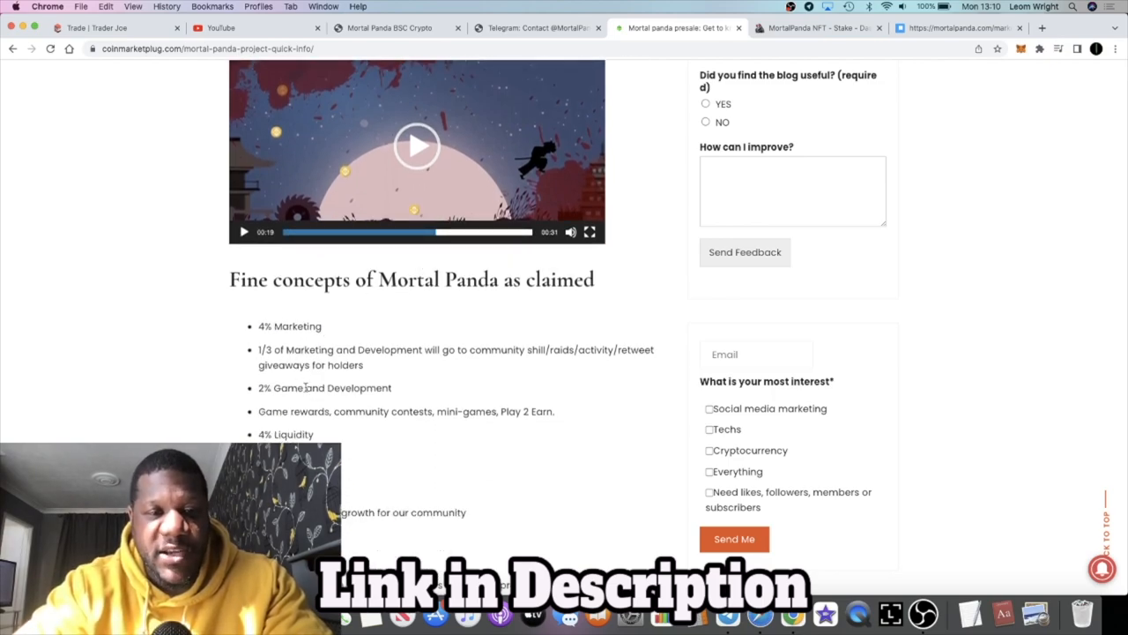
Step: Keep reading down the article until the green whitelist sign-up popup appears
scroll("down", 3)
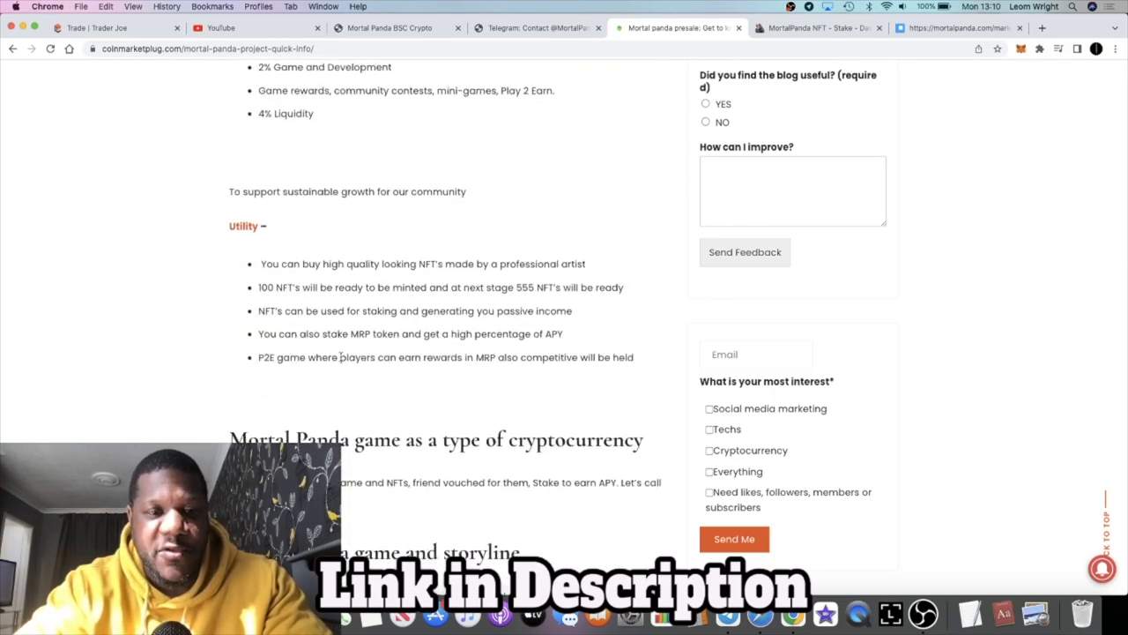
scroll("down", 3)
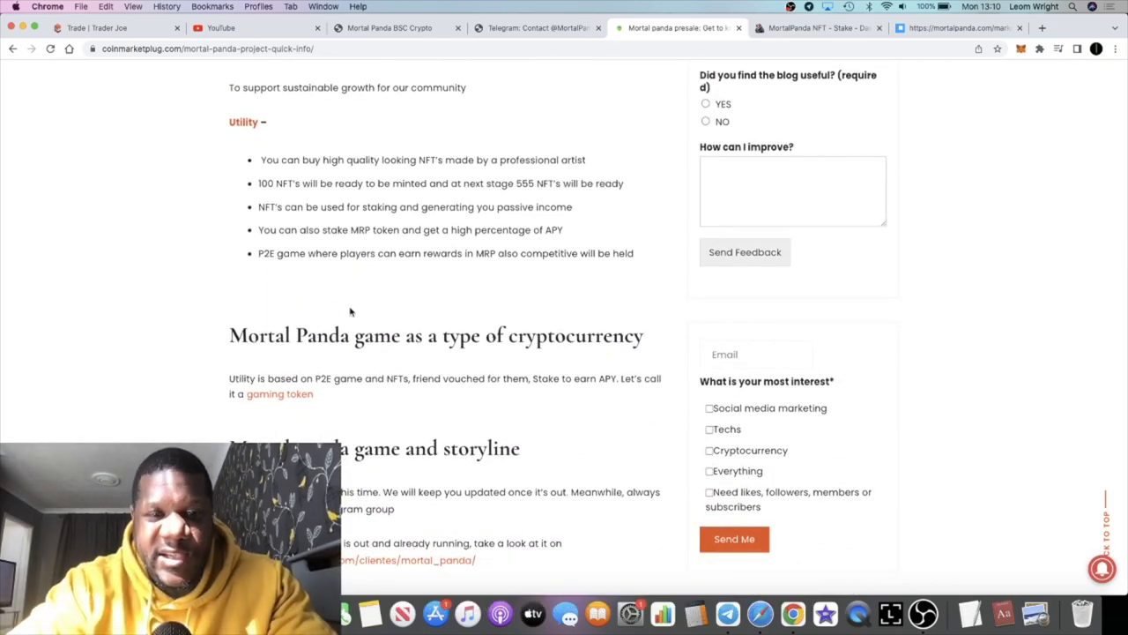
scroll("down", 3)
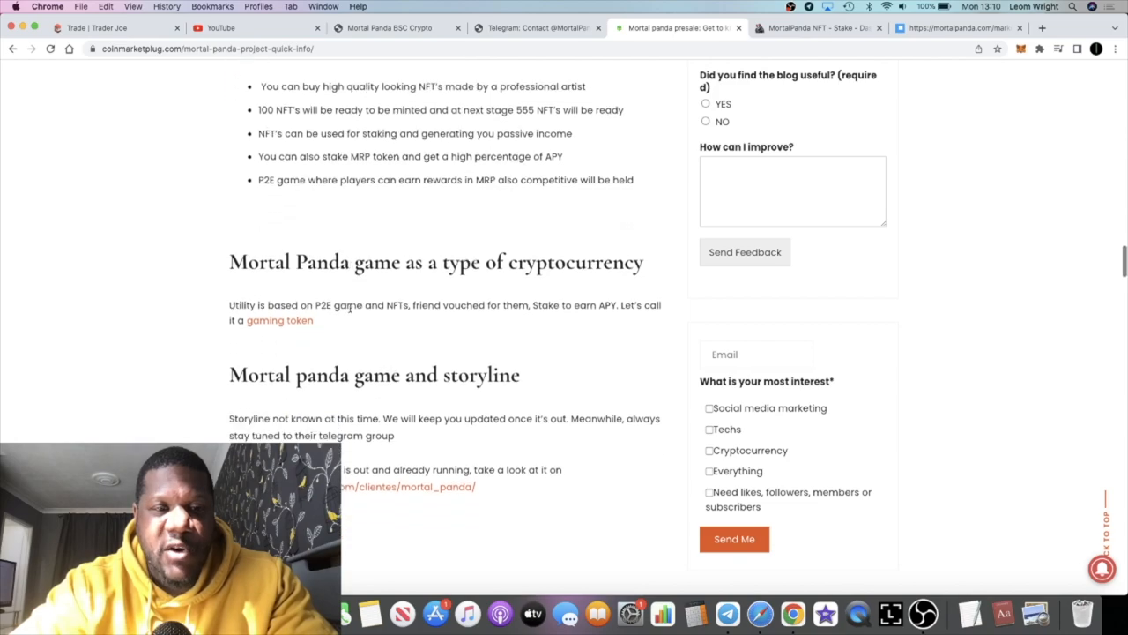
scroll("down", 3)
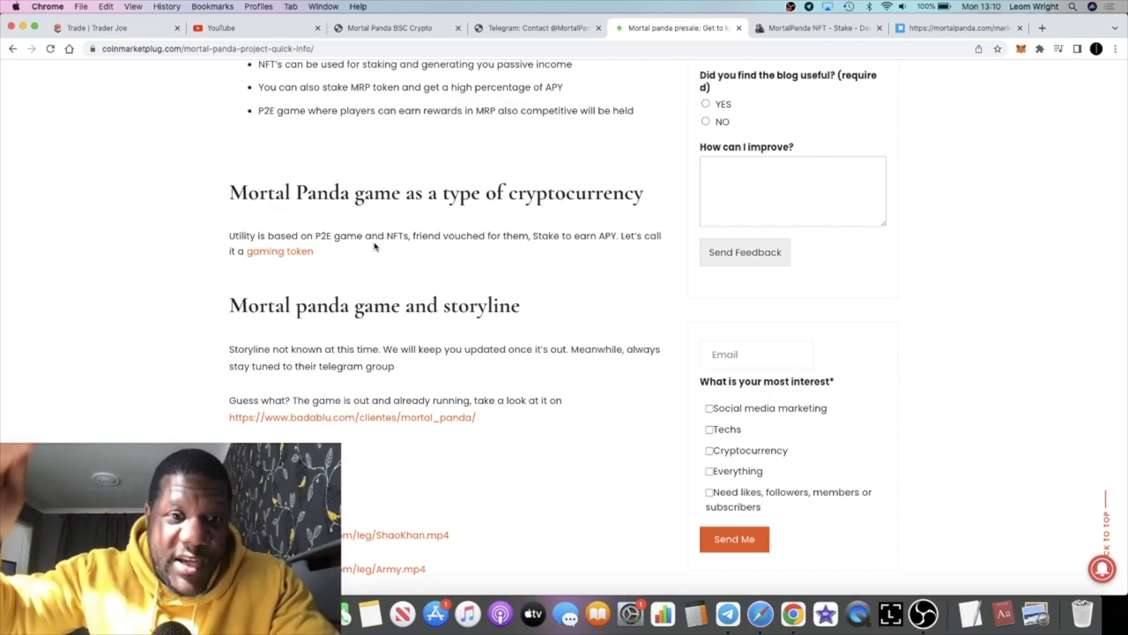
scroll("down", 3)
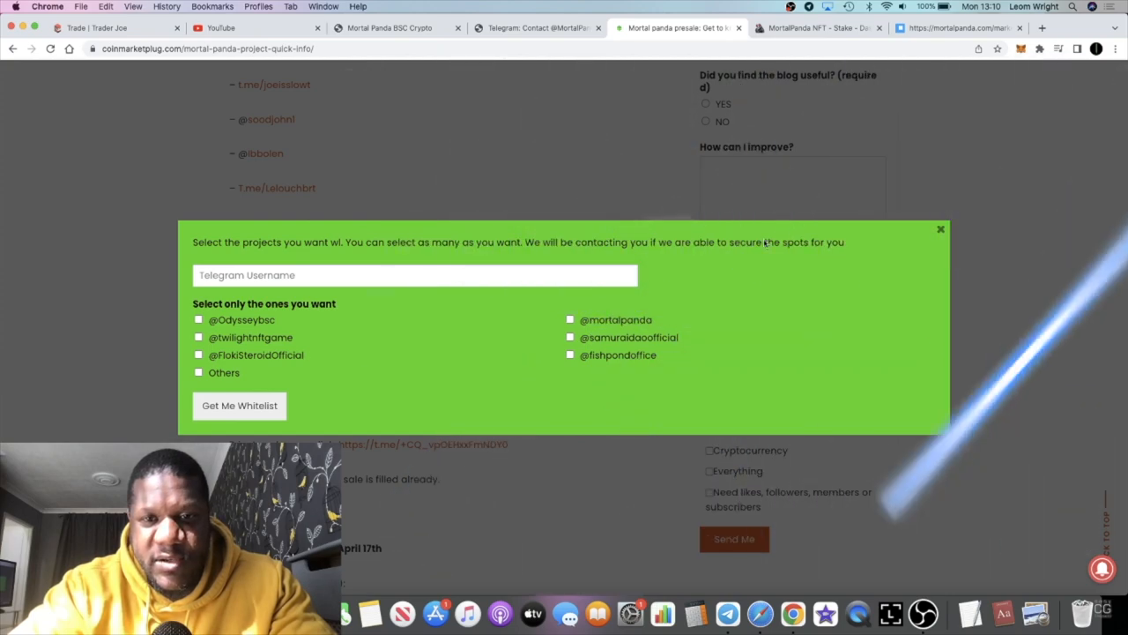
mouse_move(941, 229)
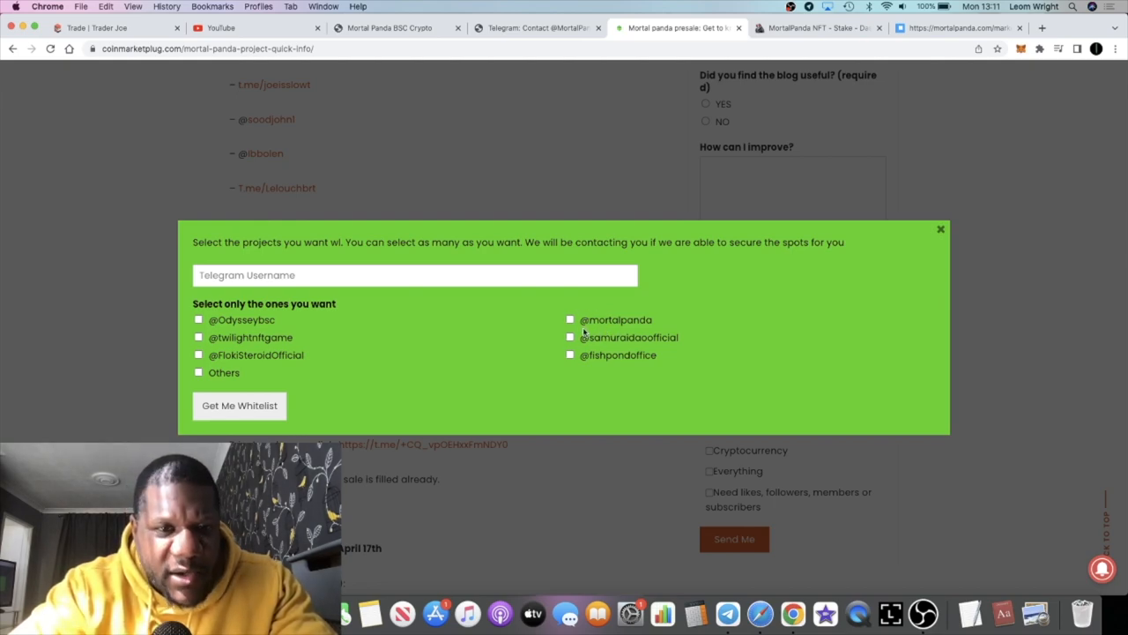
mouse_move(908, 180)
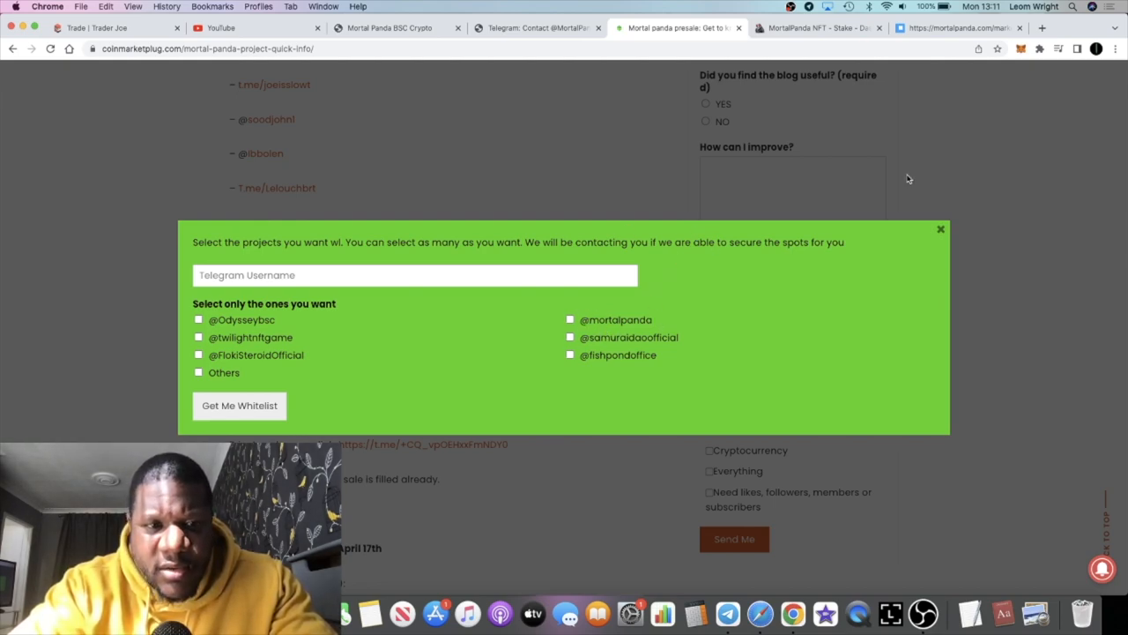
mouse_move(937, 210)
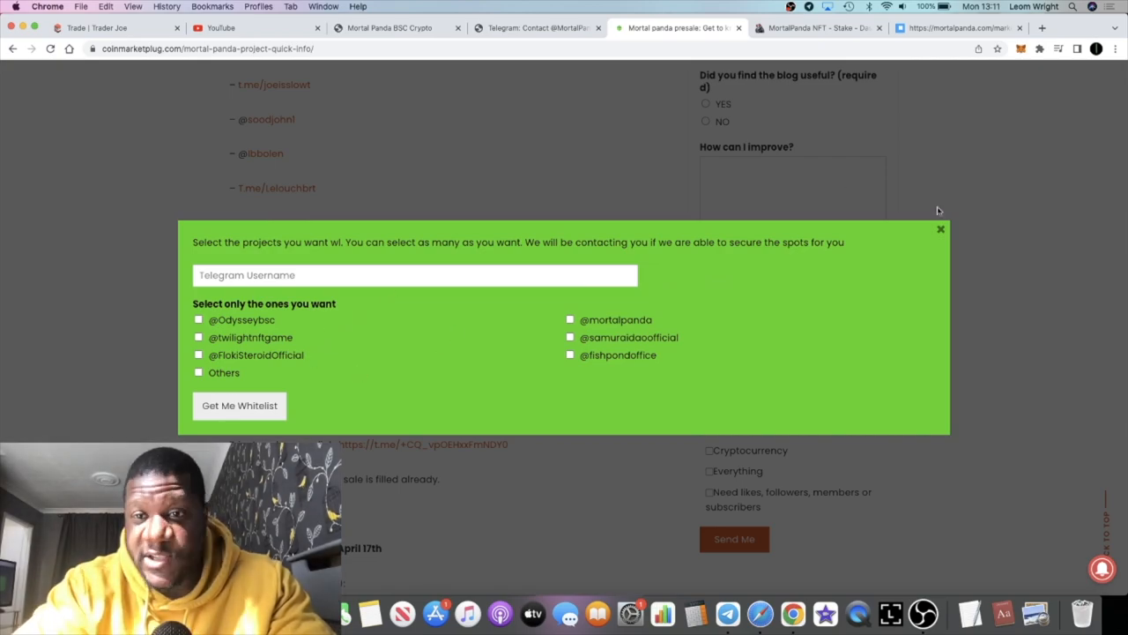
Step: Close the whitelist sign-up form to reveal the private sale and April 17th presale details
left_click(941, 229)
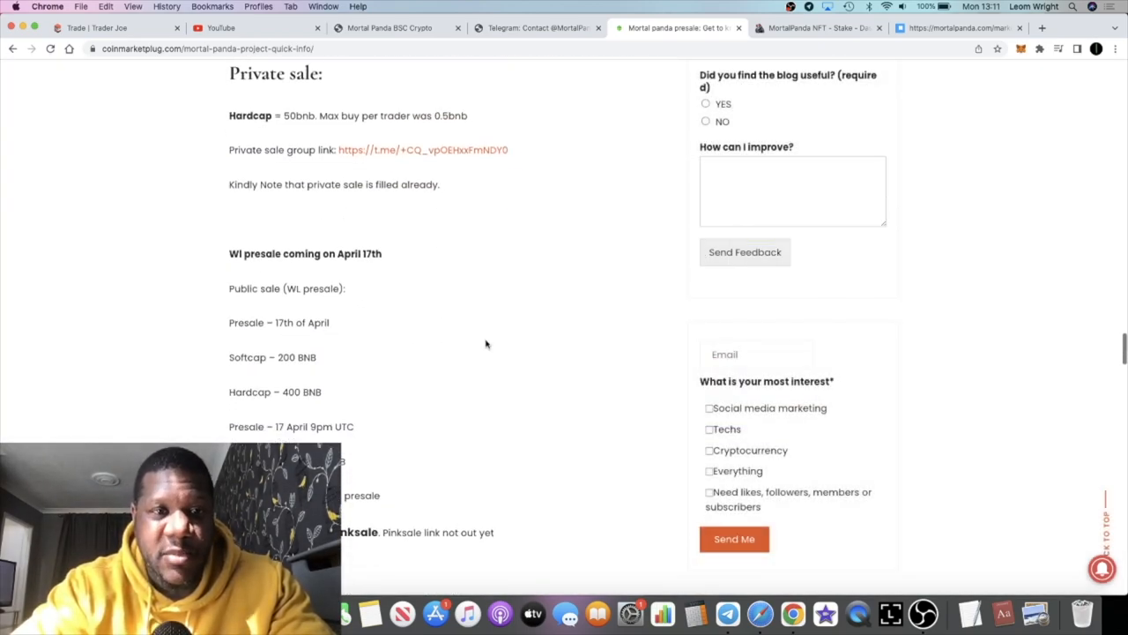
scroll("up", 3)
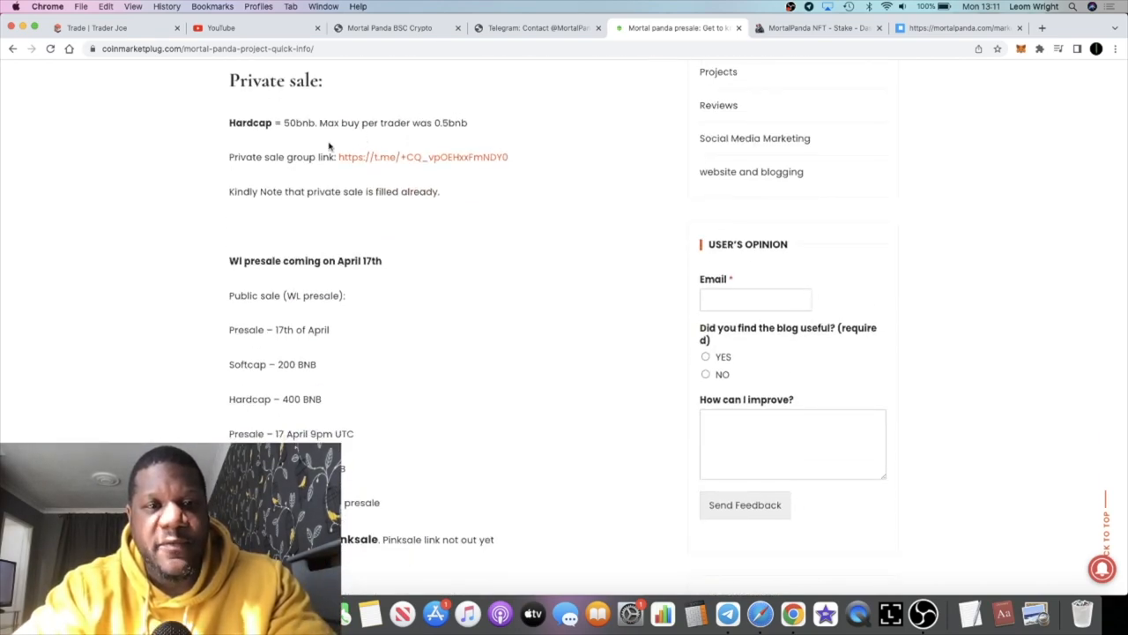
scroll("down", 3)
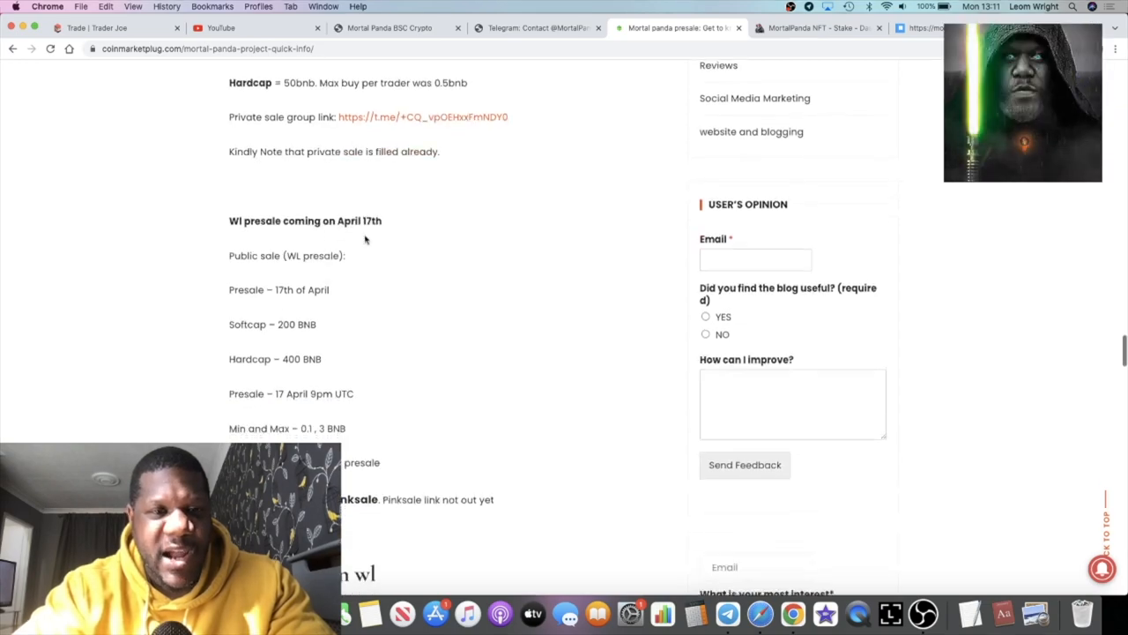
scroll("down", 3)
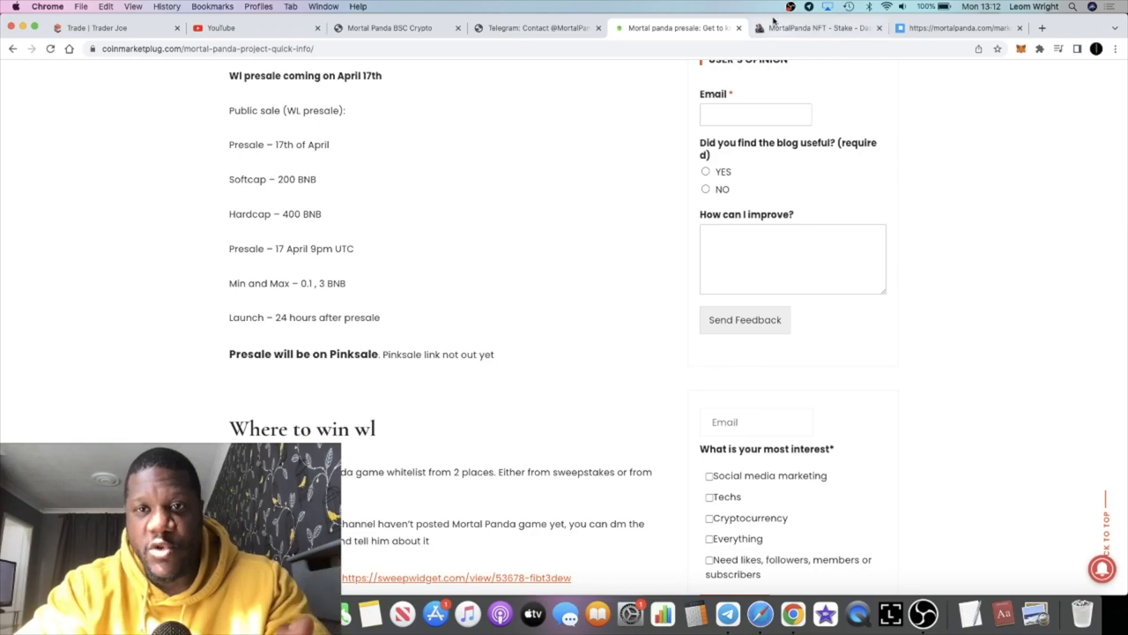
Step: Pass through the NFT dashboard to the Mortal Panda website and scroll to its Tokenomics breakdown
left_click(811, 28)
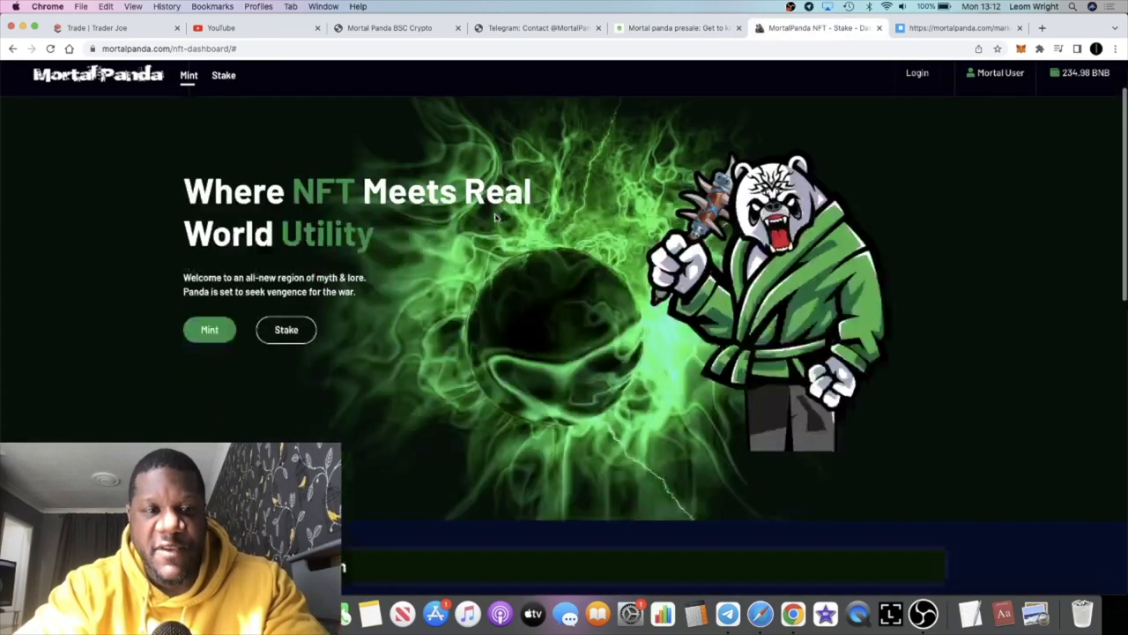
scroll("down", 3)
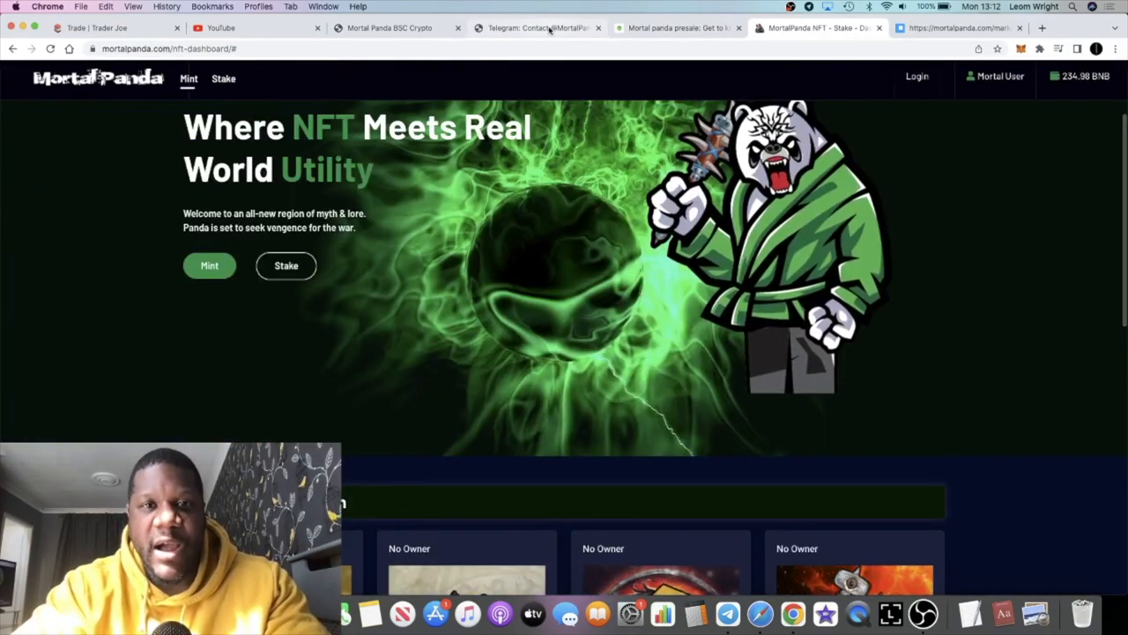
left_click(391, 28)
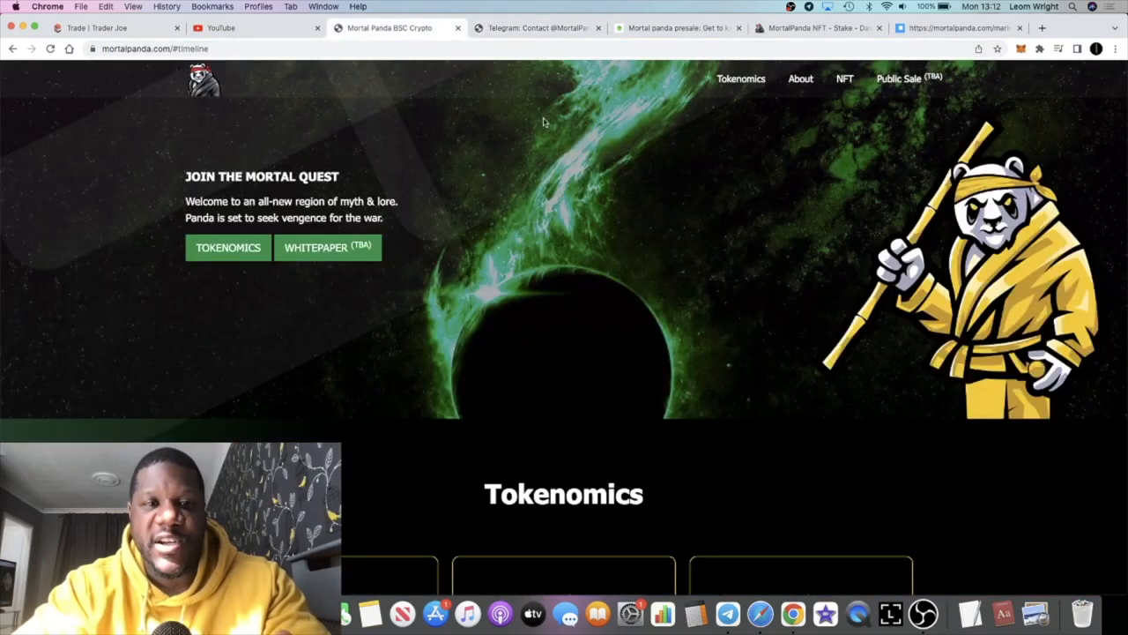
scroll("down", 3)
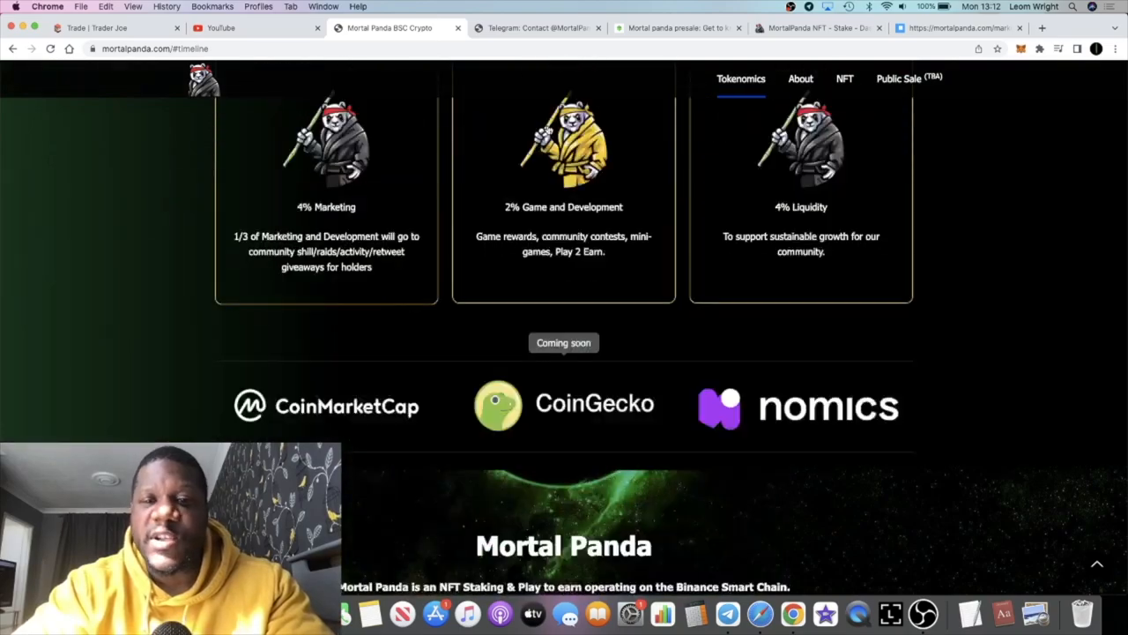
Step: Check the Mortal Panda Telegram portal page, then return to the presale article's April 17th terms
left_click(538, 28)
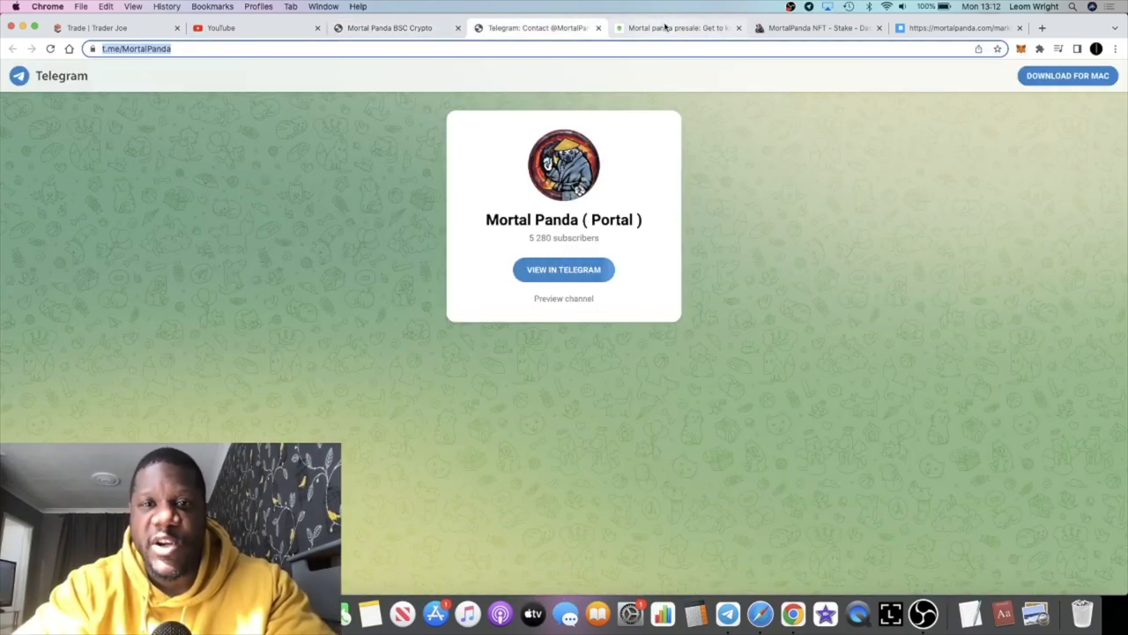
left_click(677, 29)
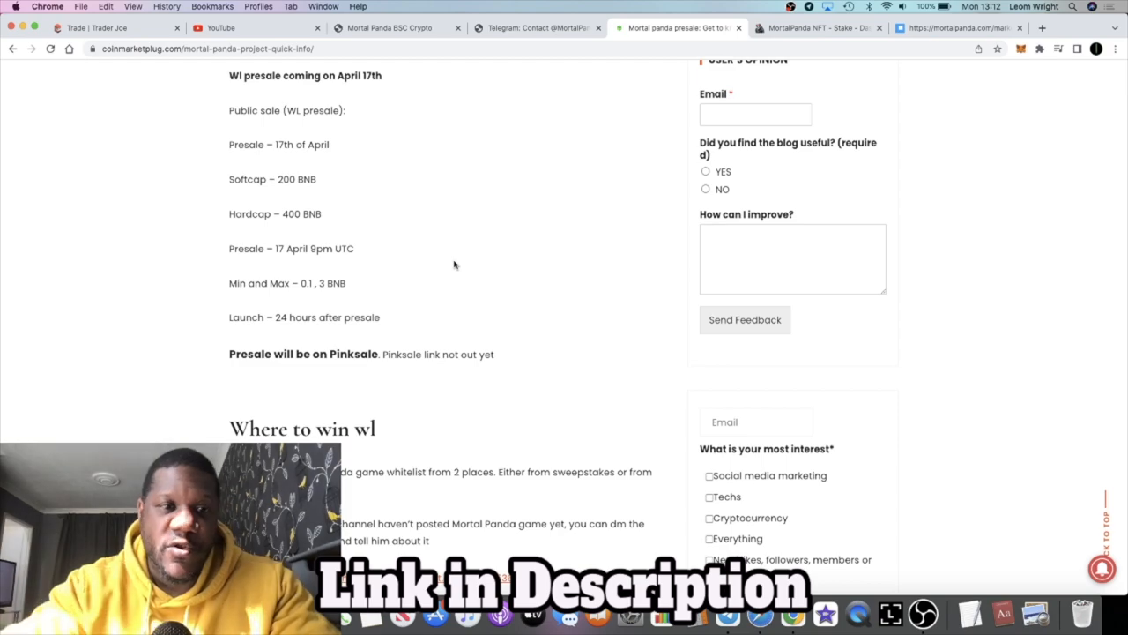
mouse_move(335, 148)
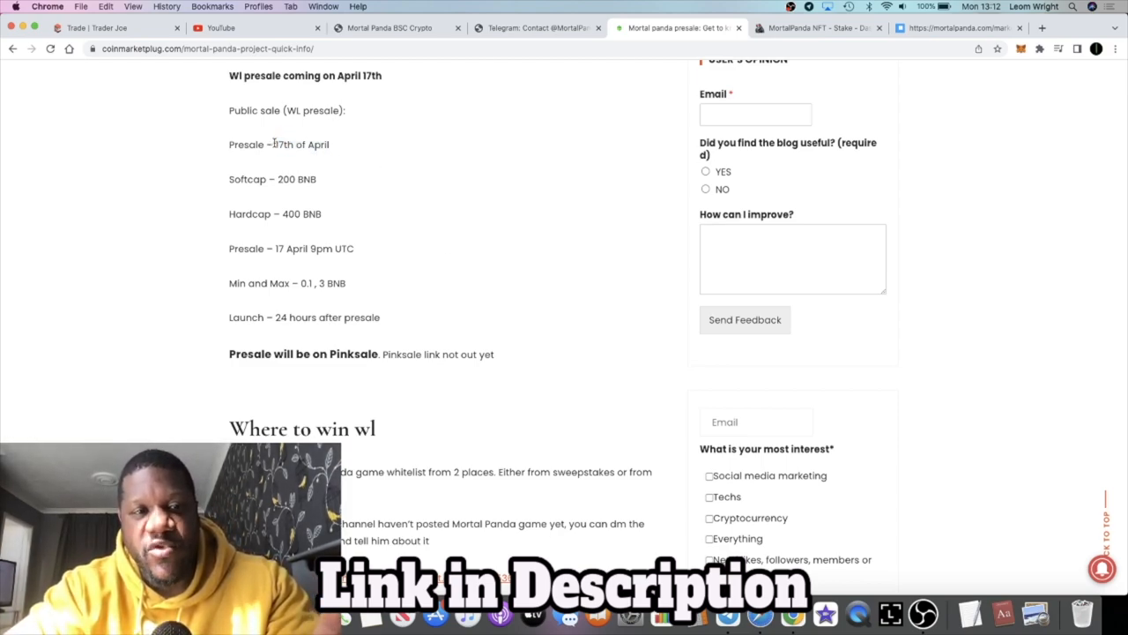
mouse_move(291, 194)
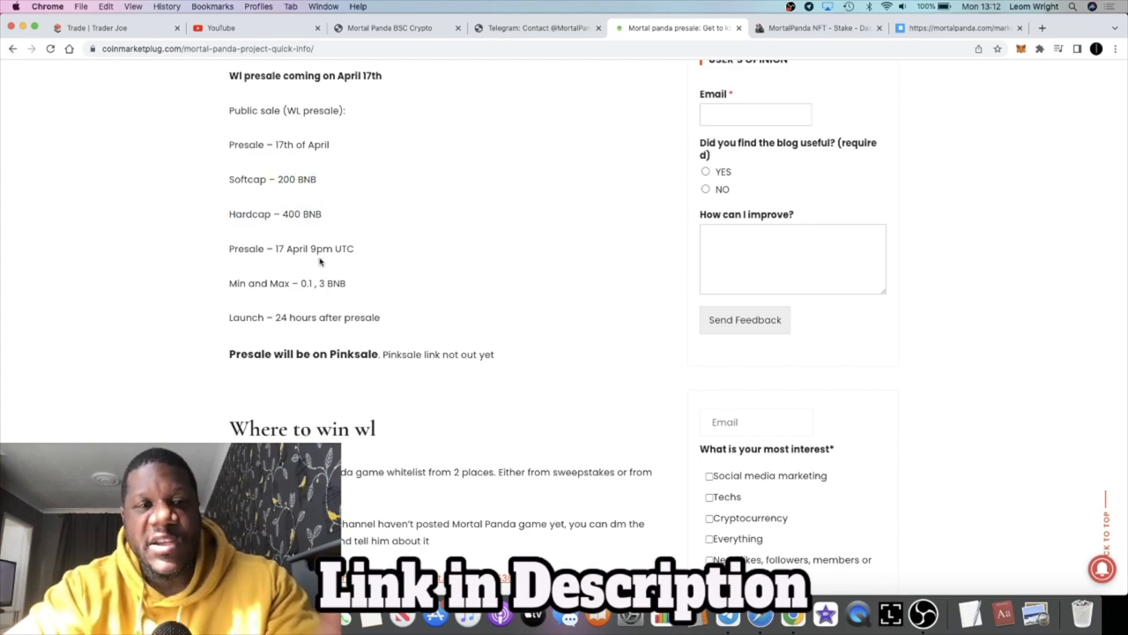
mouse_move(325, 273)
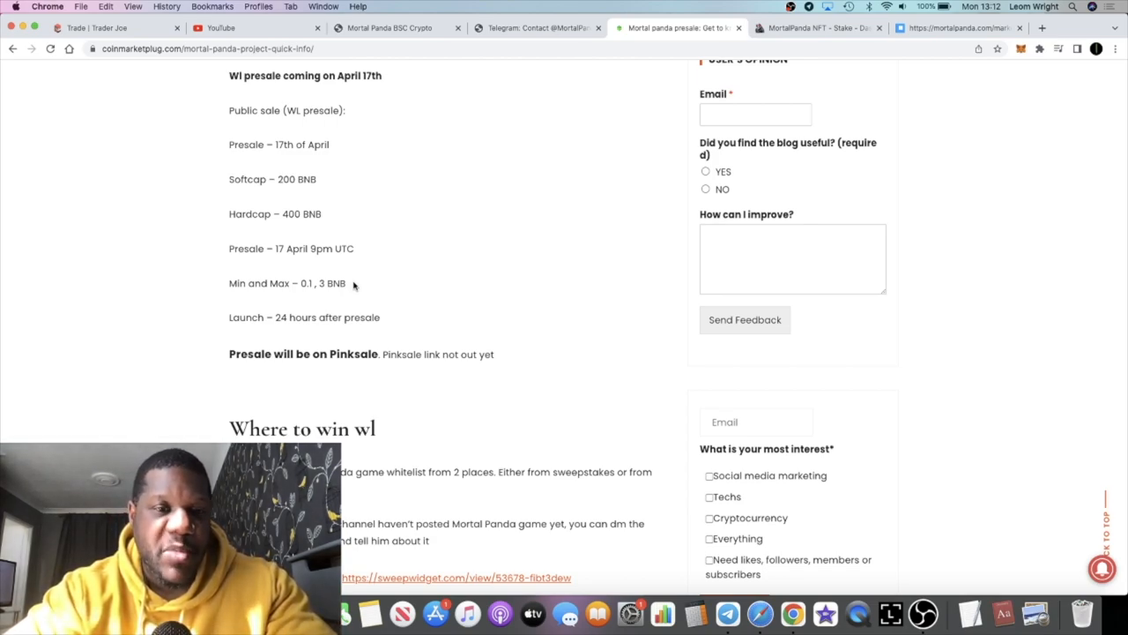
scroll("down", 3)
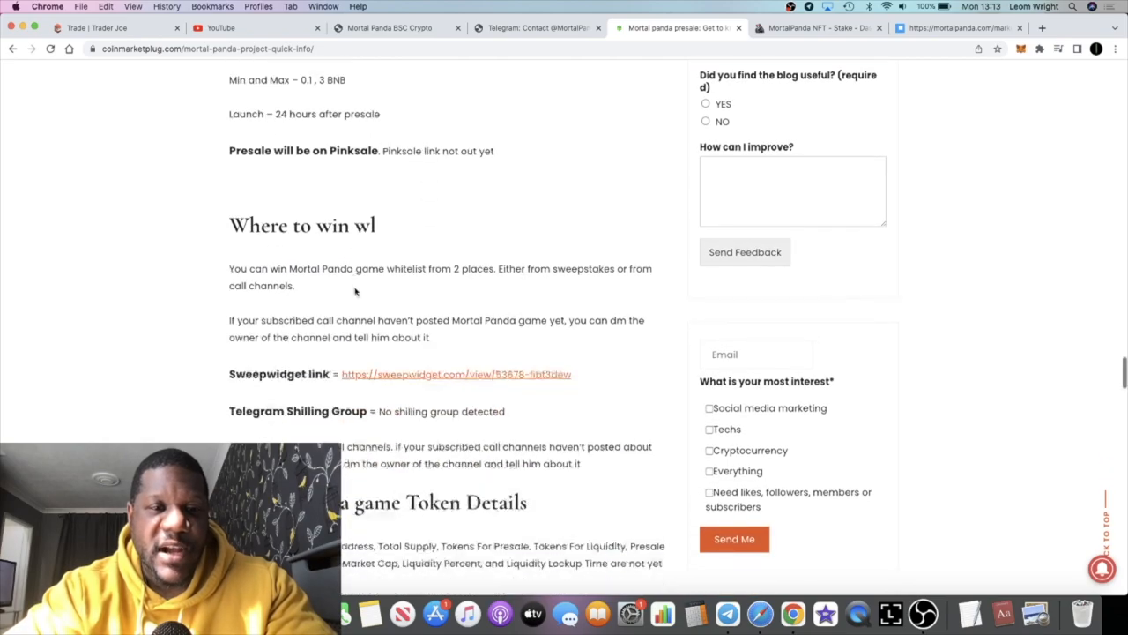
scroll("up", 3)
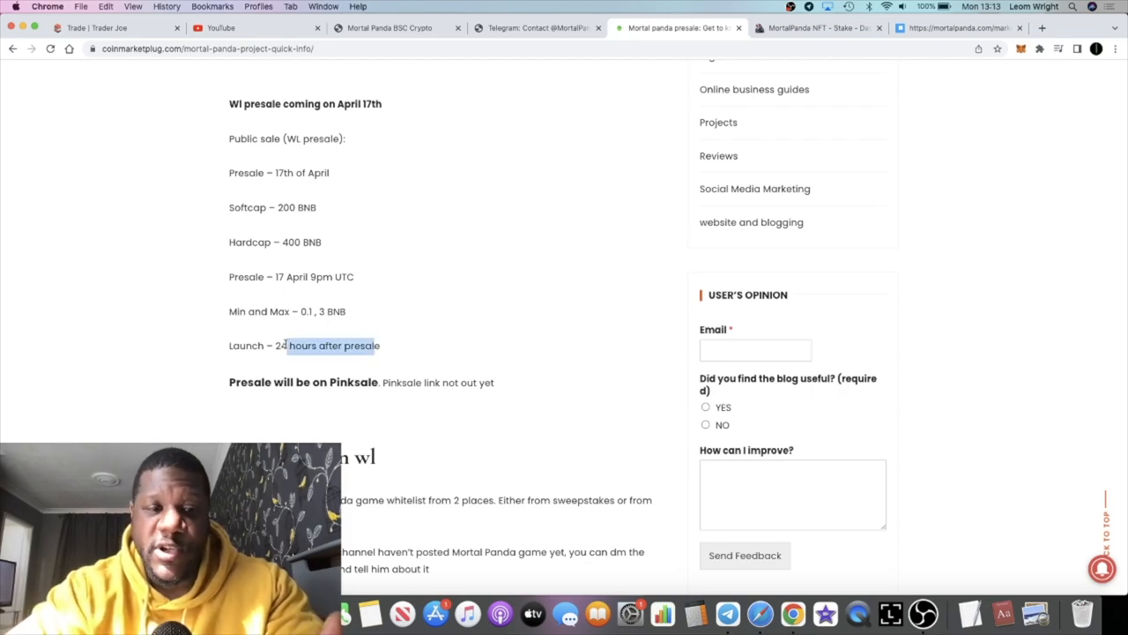
scroll("down", 3)
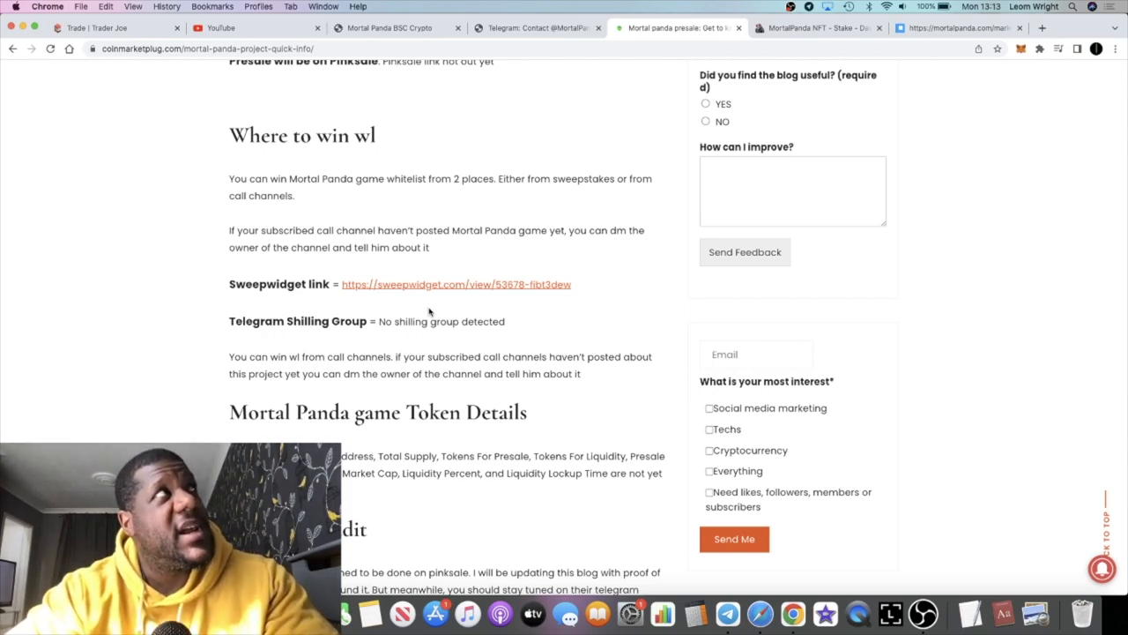
scroll("down", 3)
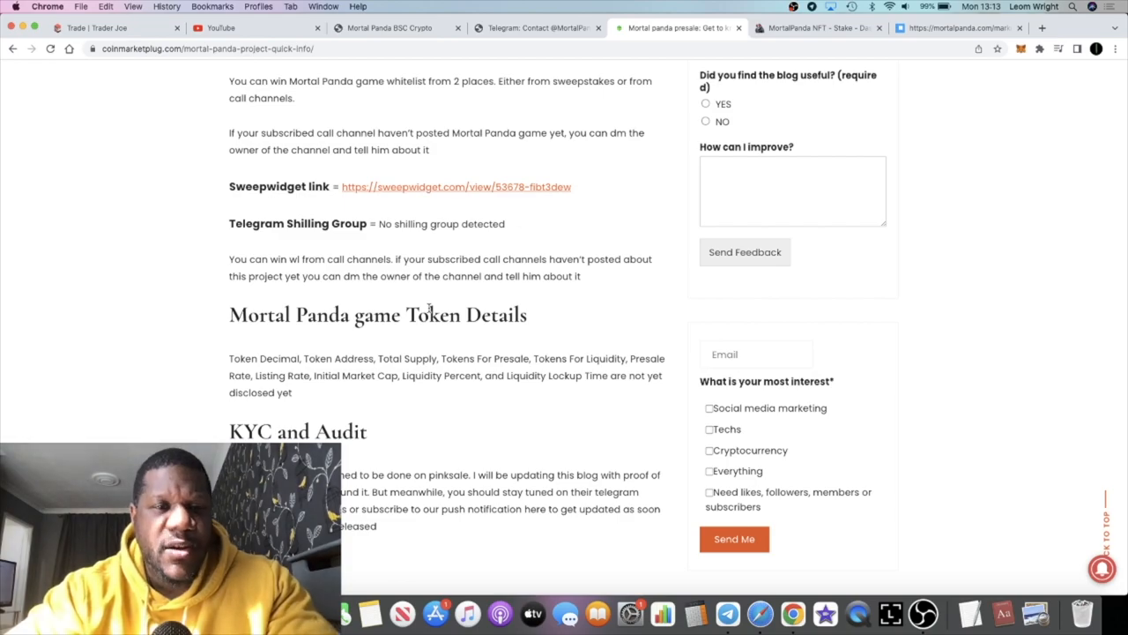
scroll("down", 3)
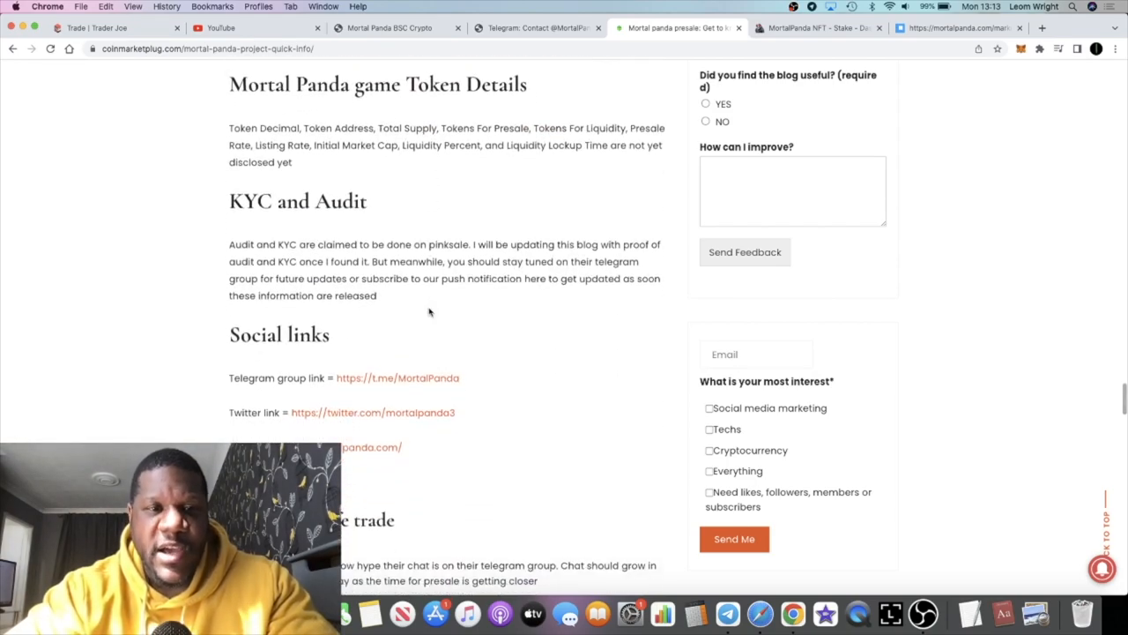
scroll("down", 3)
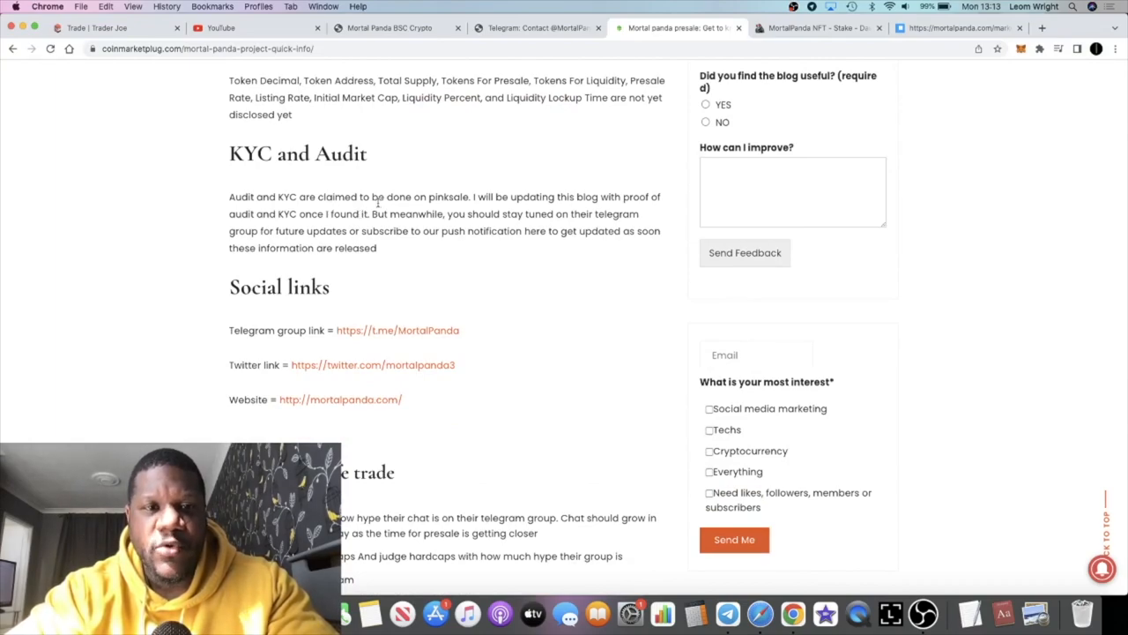
left_click_drag(414, 197, 613, 197)
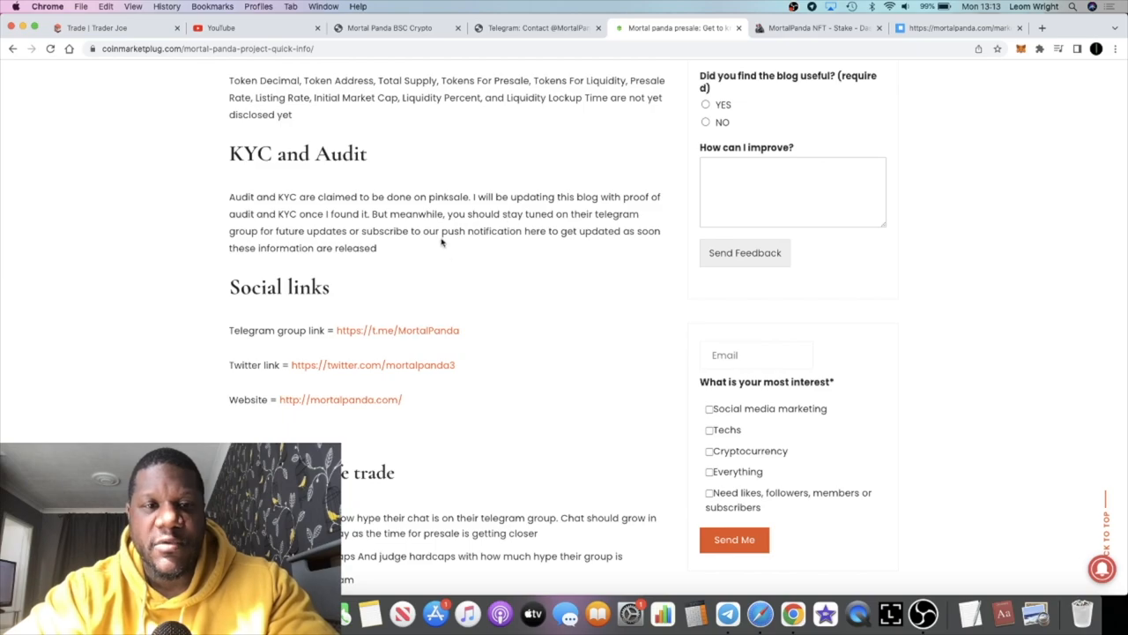
scroll("down", 3)
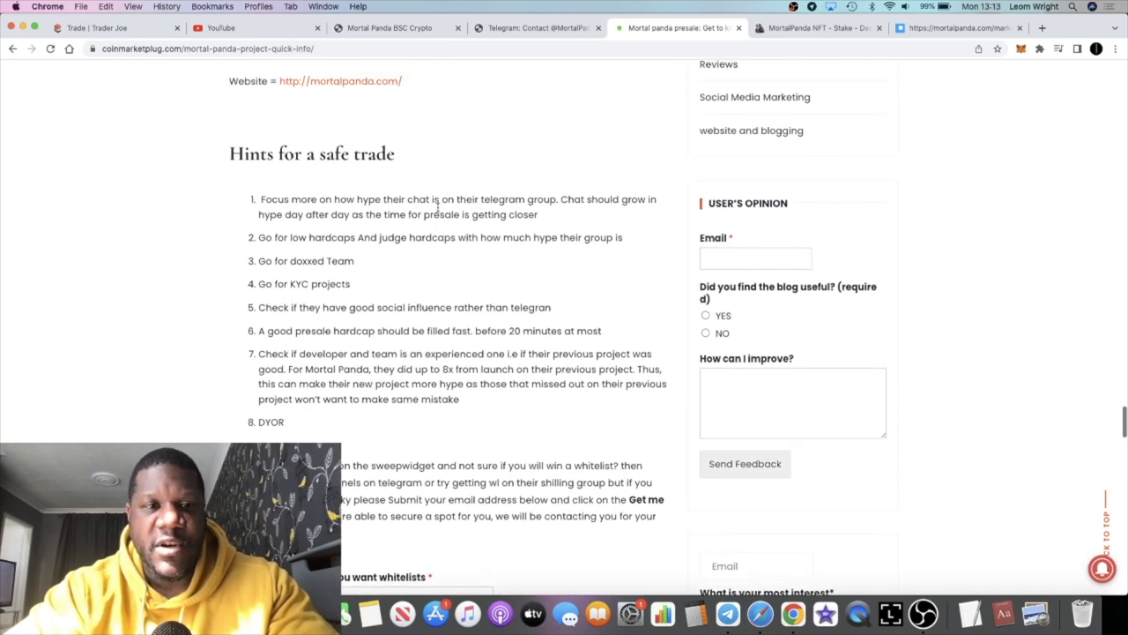
scroll("up", 3)
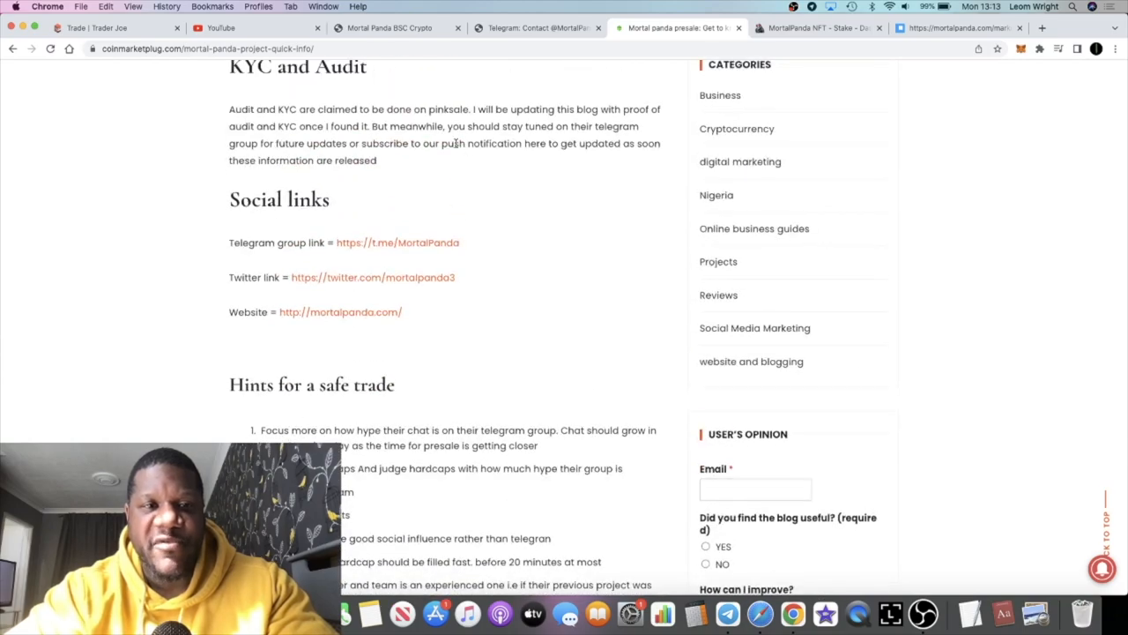
mouse_move(452, 120)
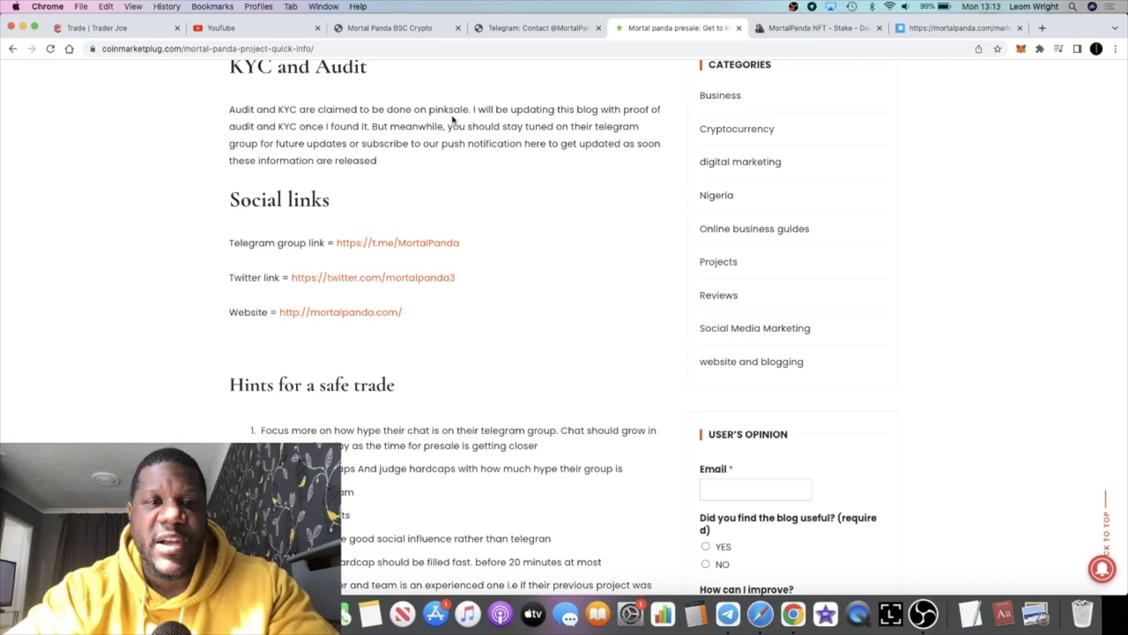
scroll("down", 3)
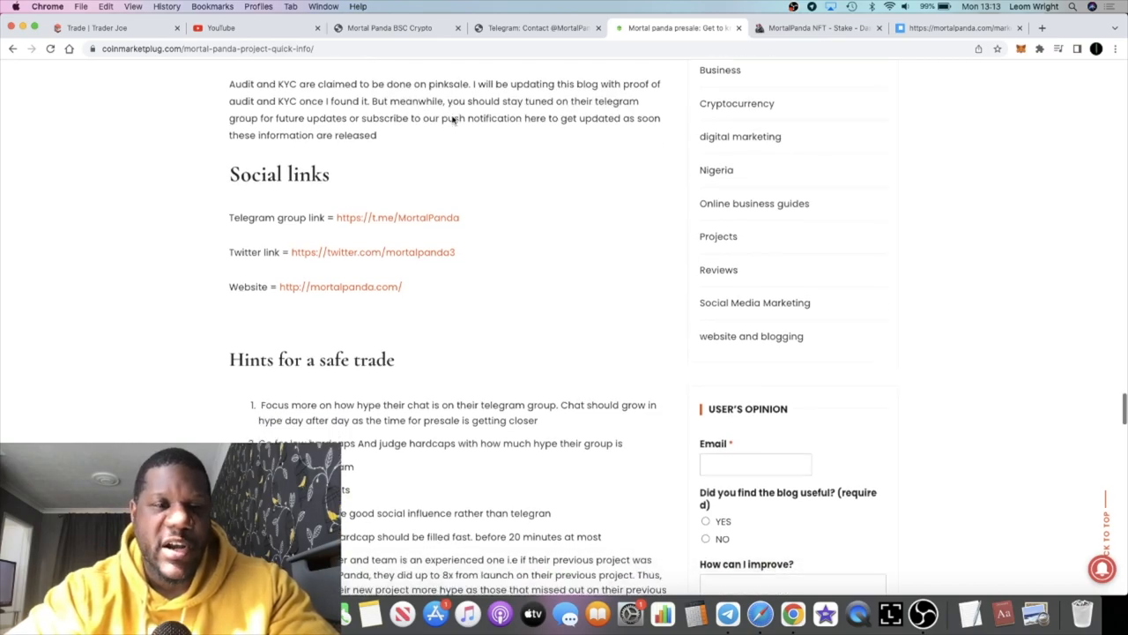
scroll("down", 3)
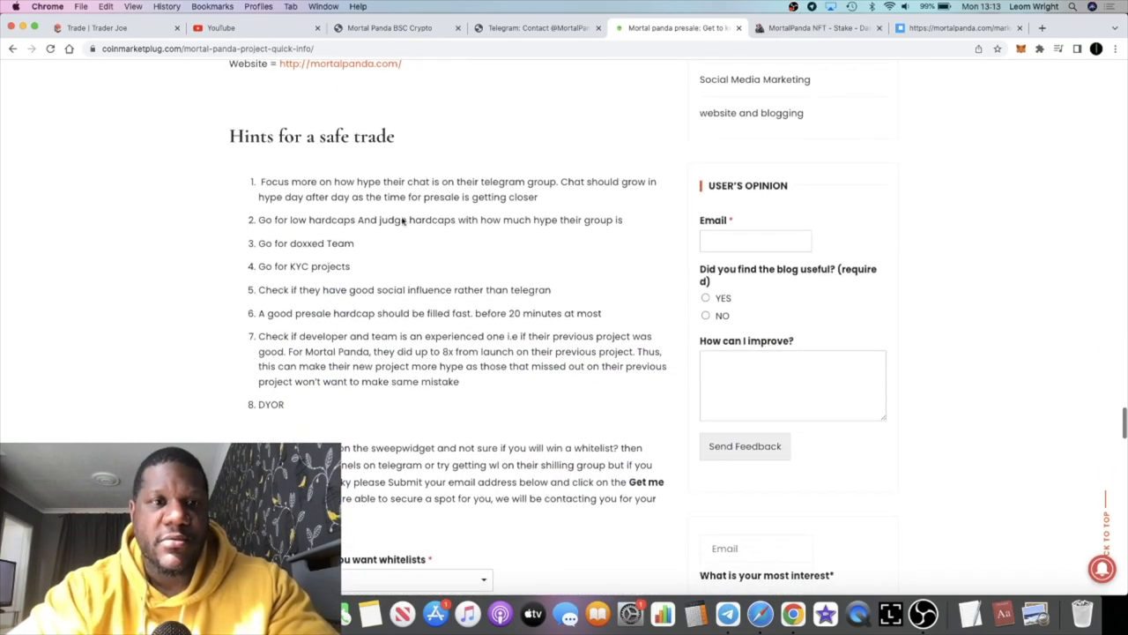
scroll("up", 3)
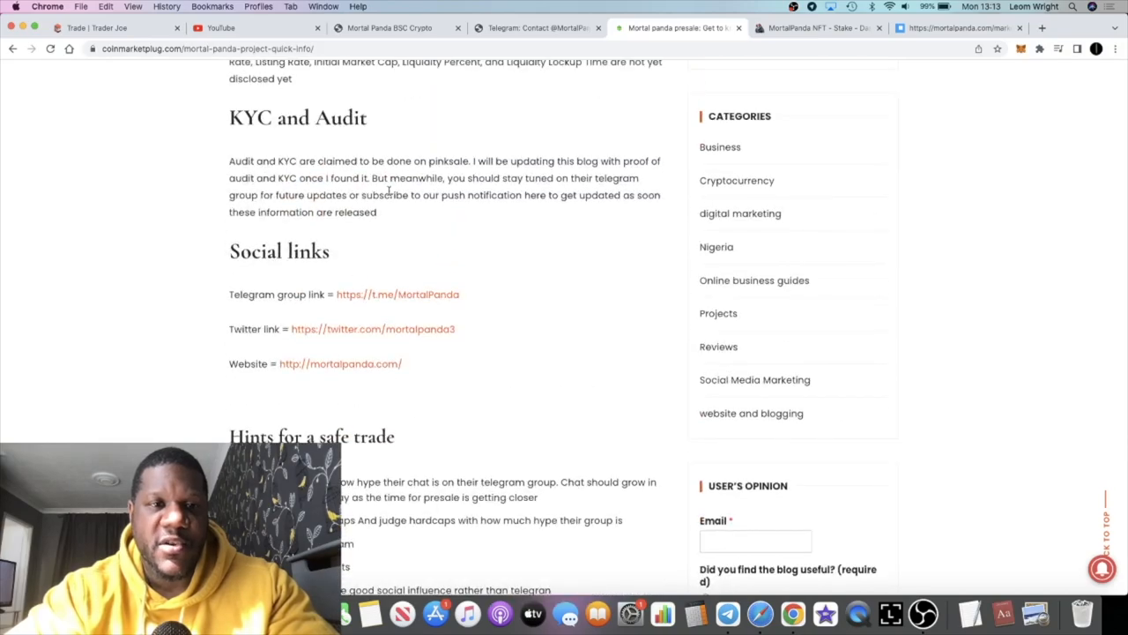
scroll("down", 3)
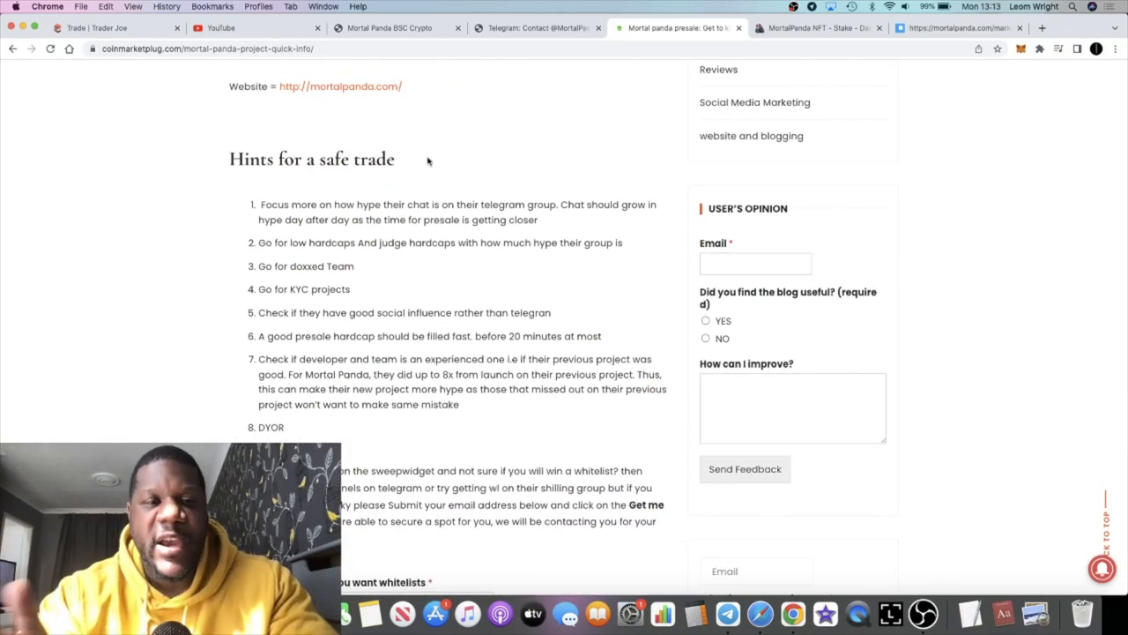
scroll("down", 3)
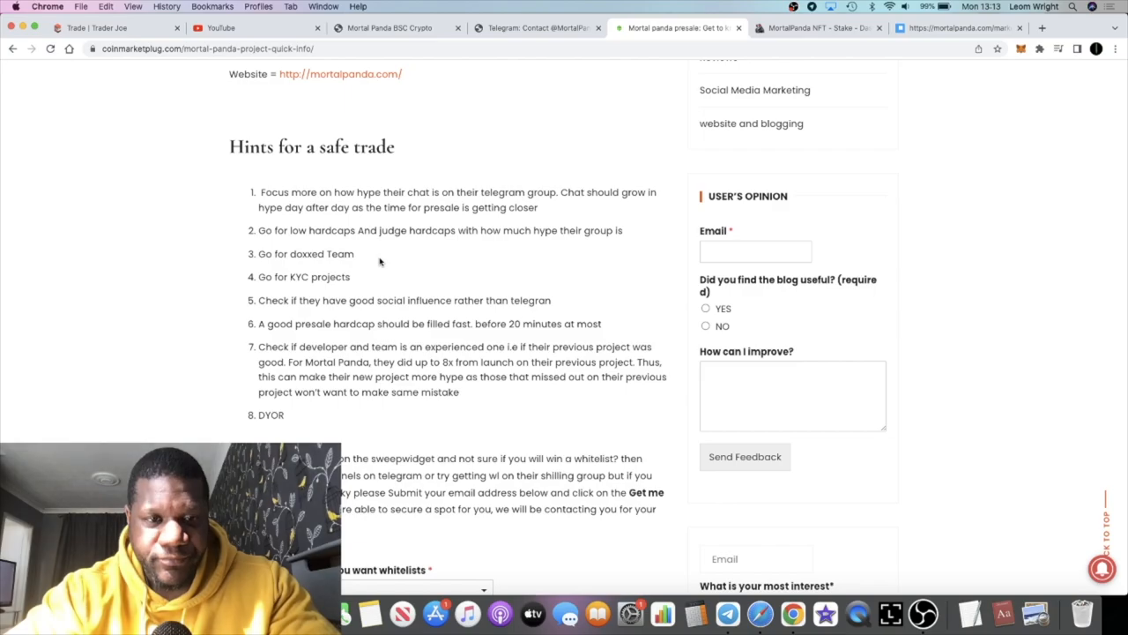
scroll("up", 3)
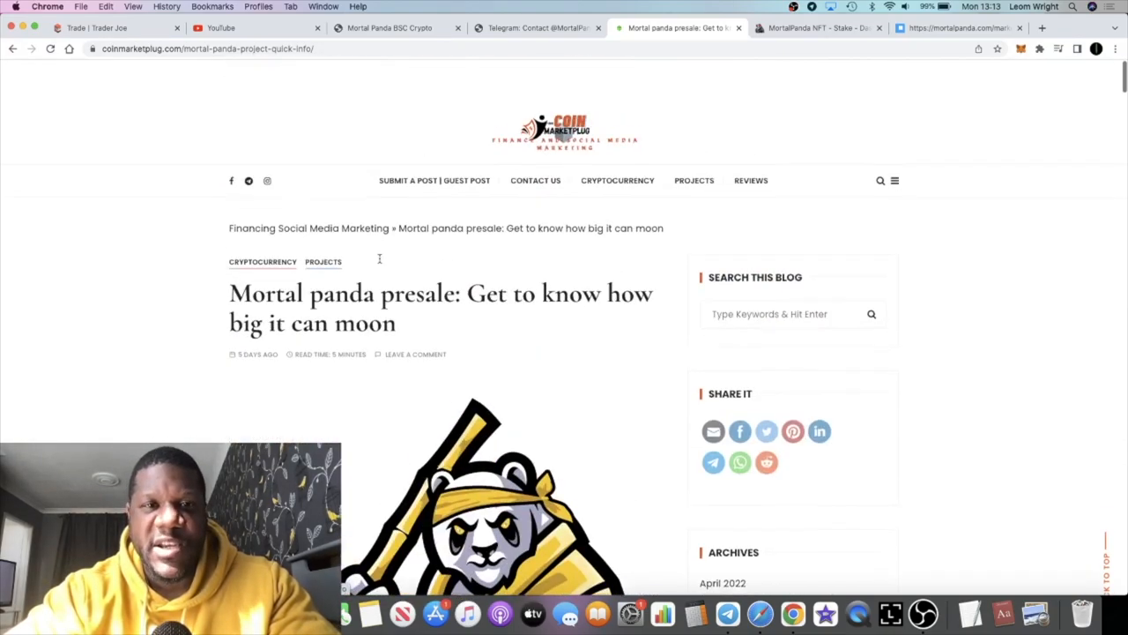
Step: Revisit the home page and NFT dashboard, then scroll through the Mortal Panda Art marketplace listings
left_click(538, 29)
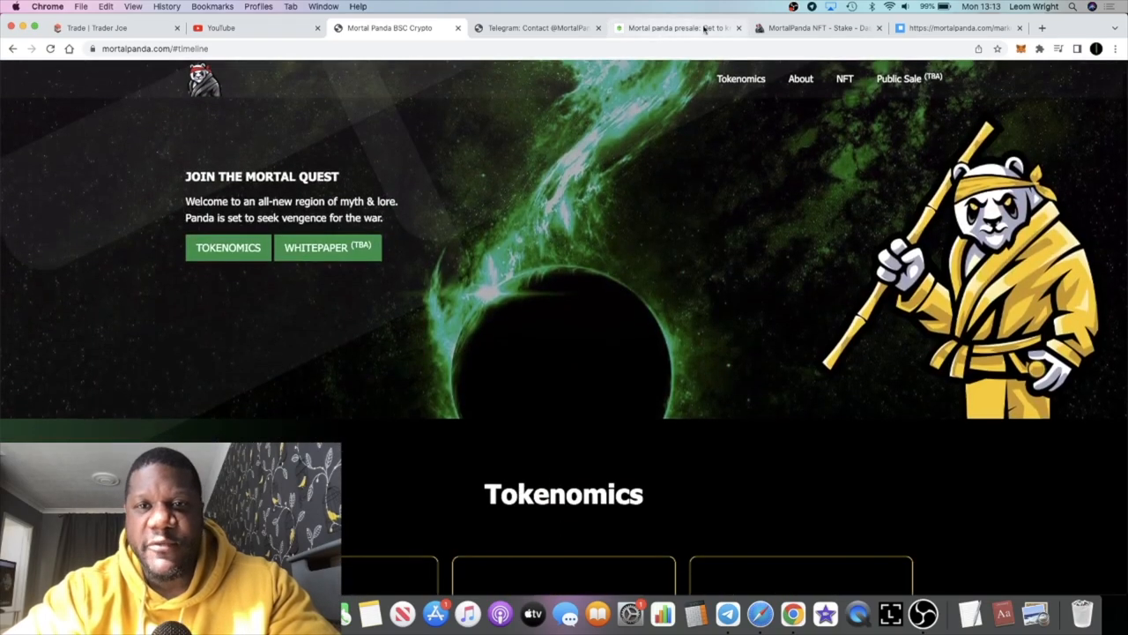
left_click(814, 29)
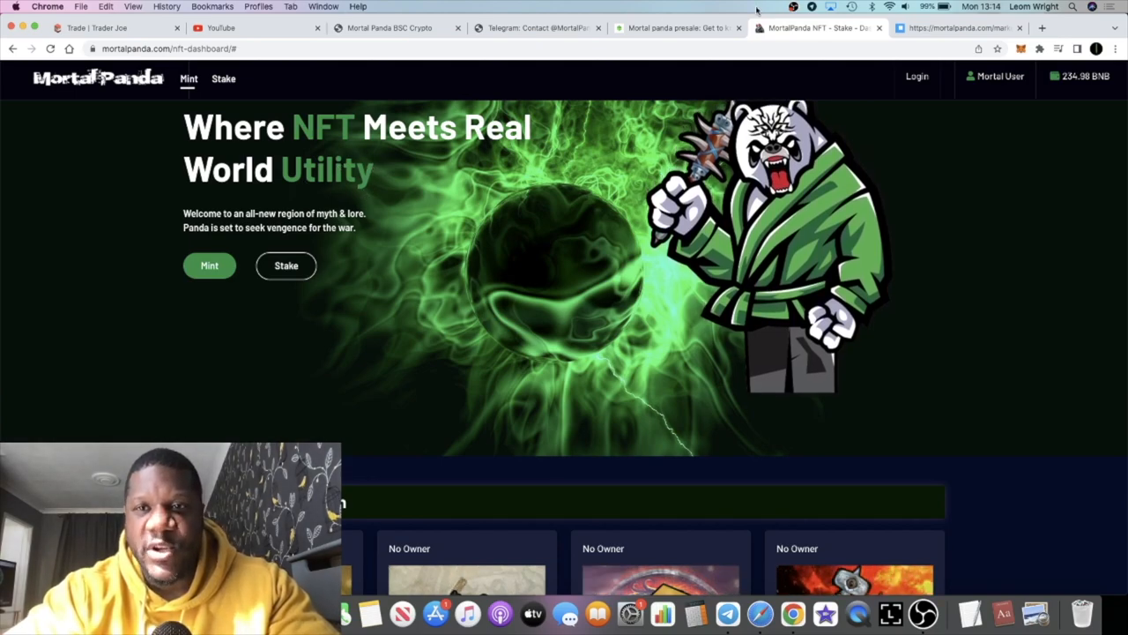
left_click(956, 28)
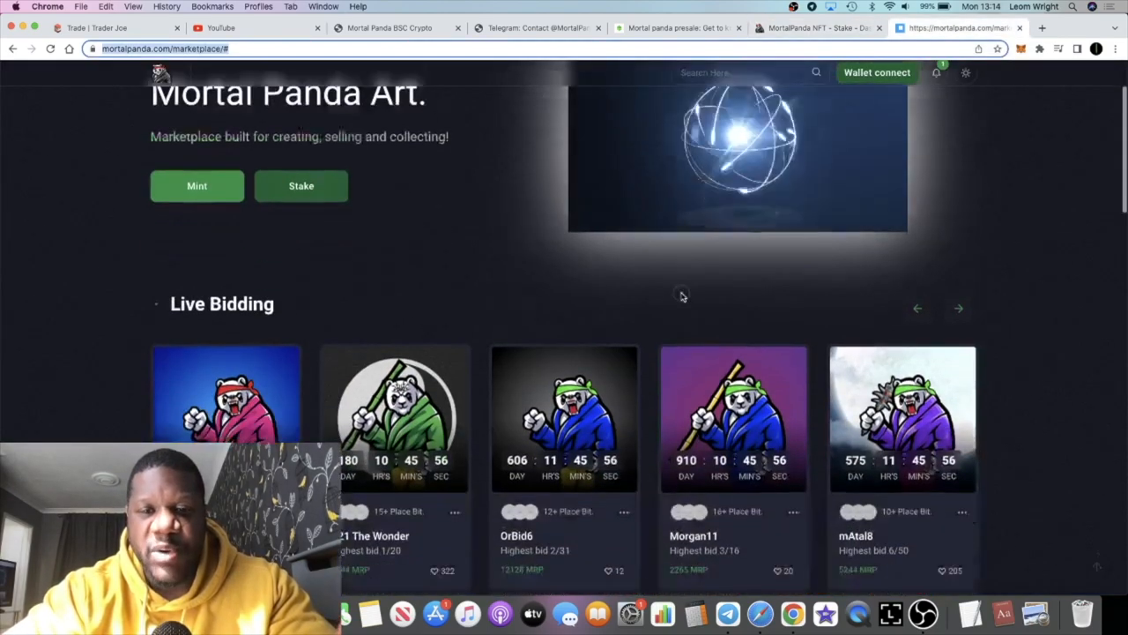
scroll("down", 3)
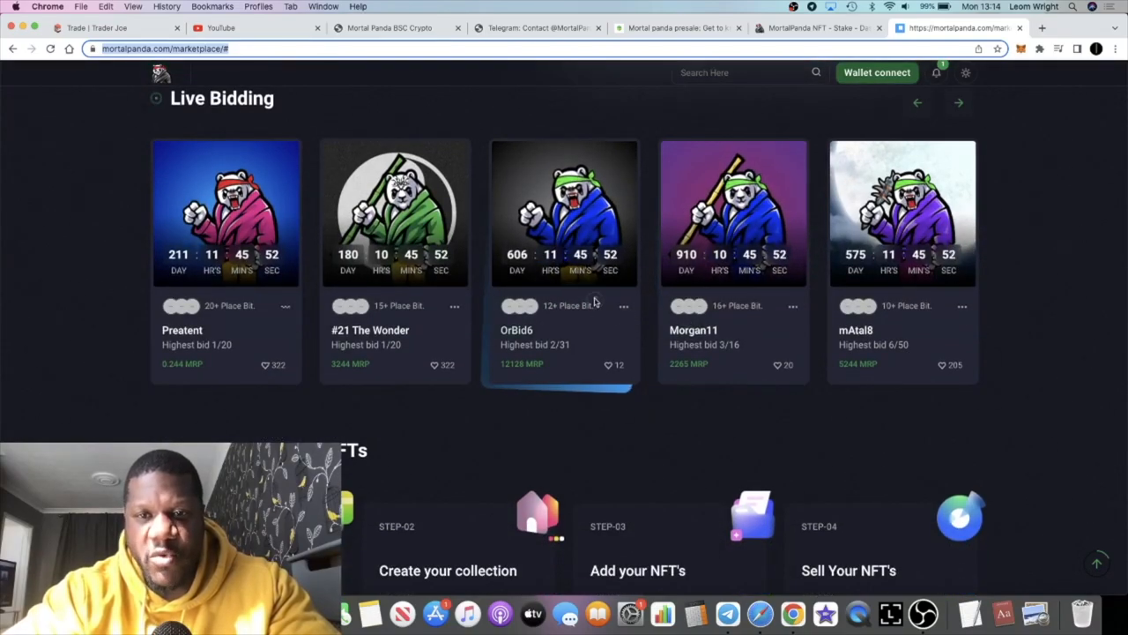
scroll("down", 3)
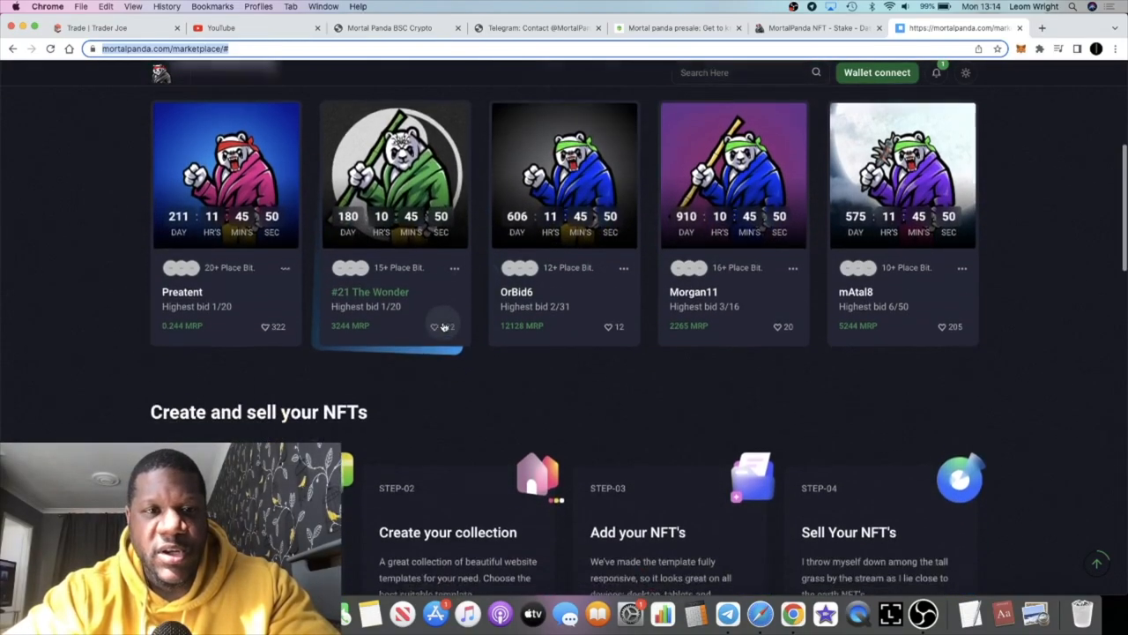
scroll("down", 3)
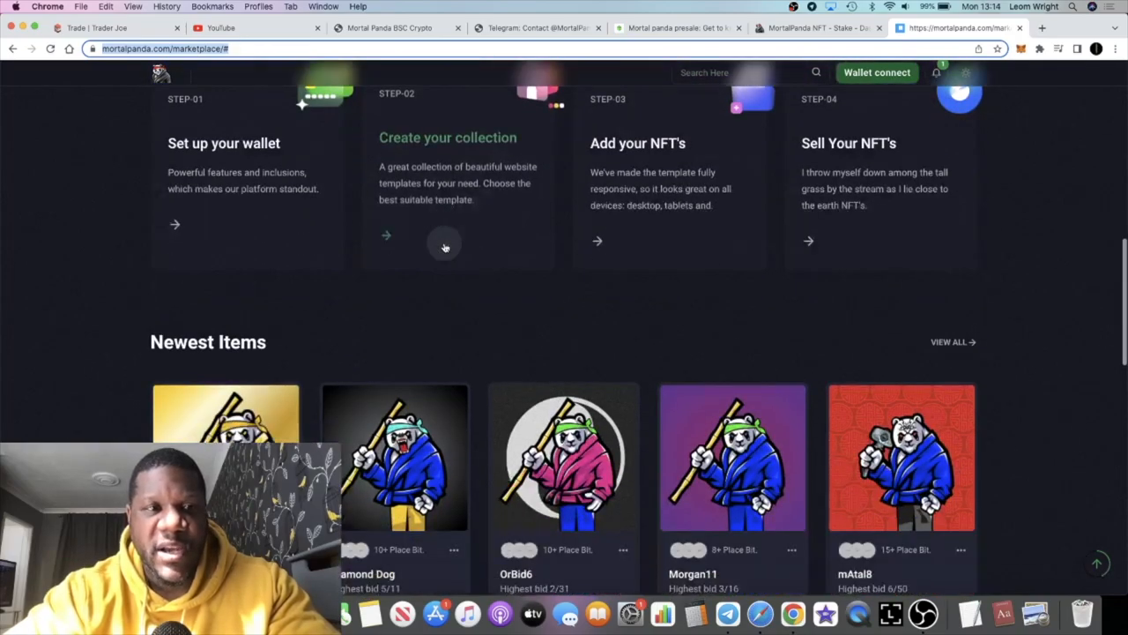
scroll("down", 3)
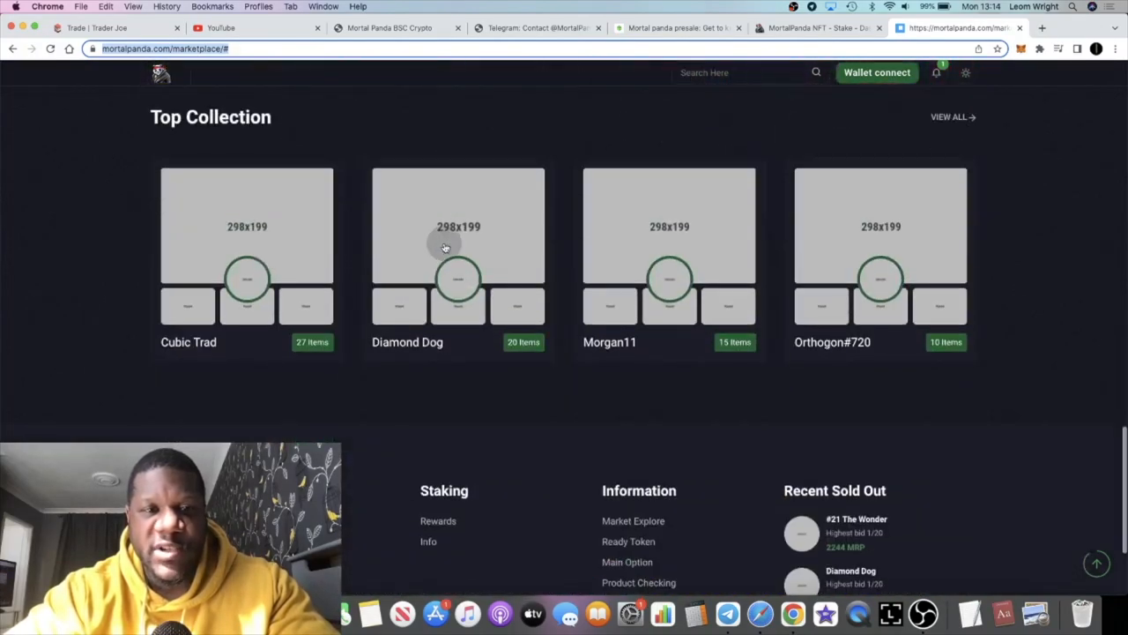
scroll("up", 3)
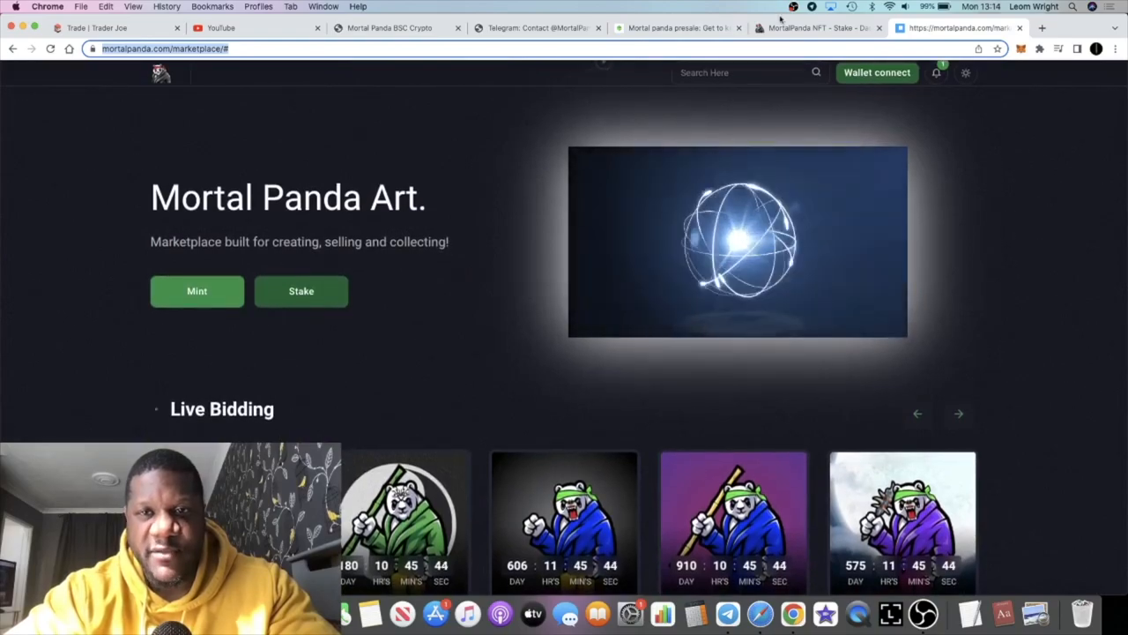
mouse_move(815, 28)
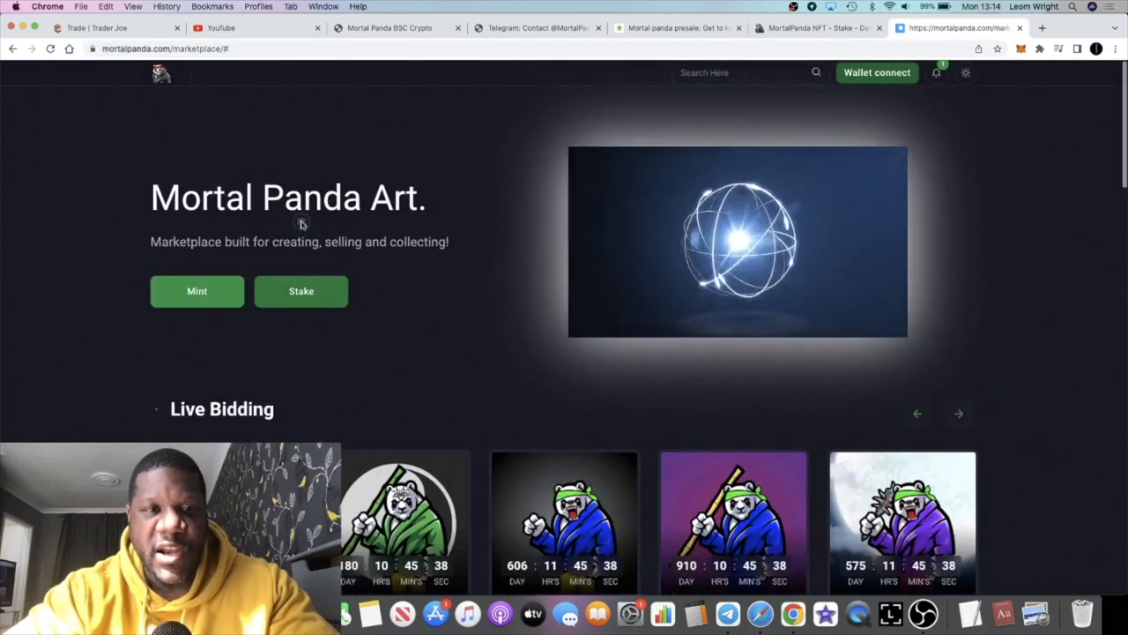
scroll("down", 3)
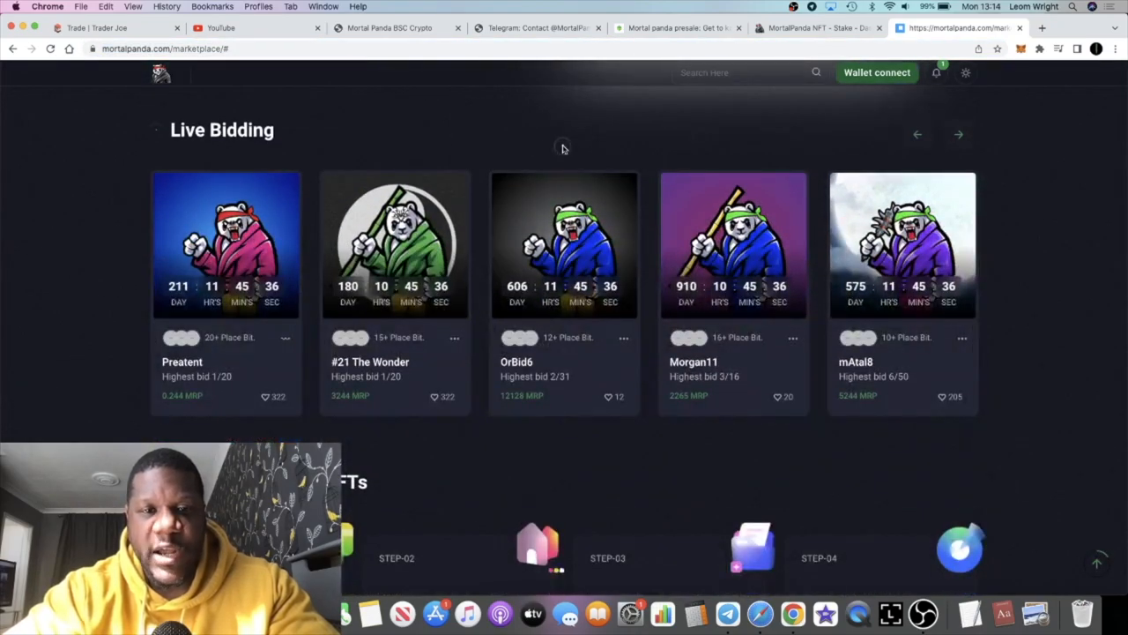
Step: Look again at the NFT dashboard and home page, finishing back on the marketplace page
left_click(811, 28)
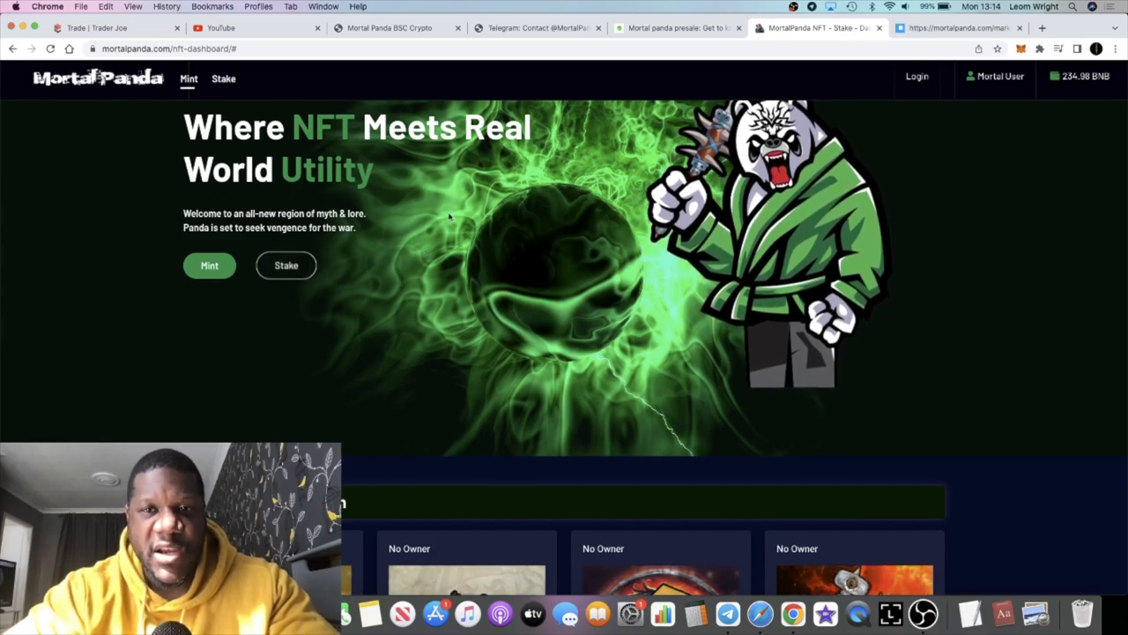
scroll("down", 3)
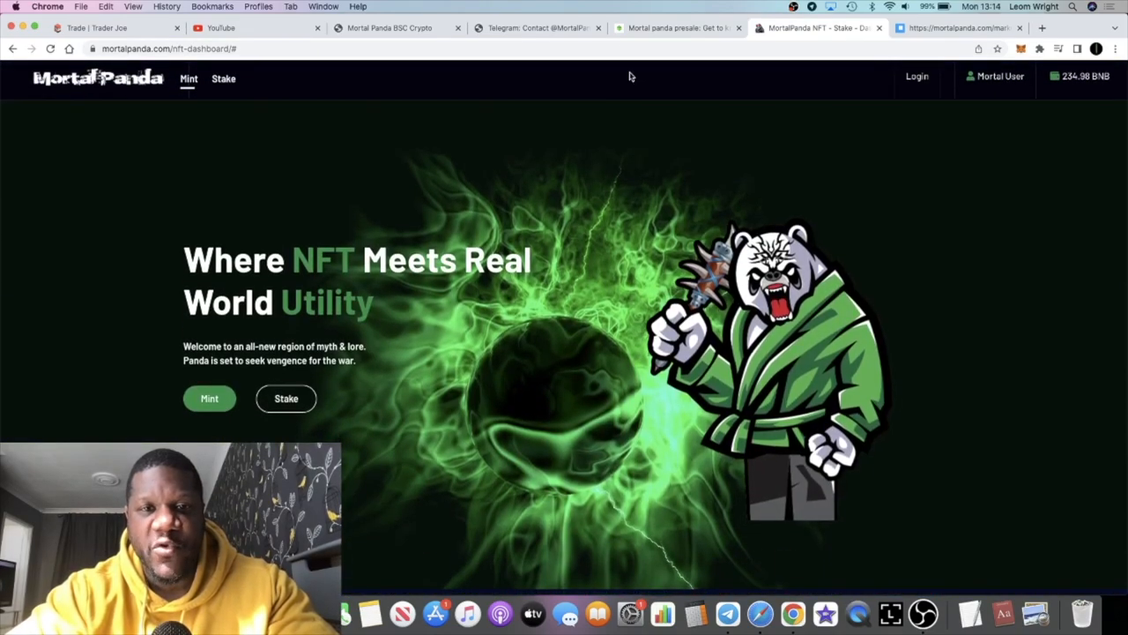
left_click(538, 28)
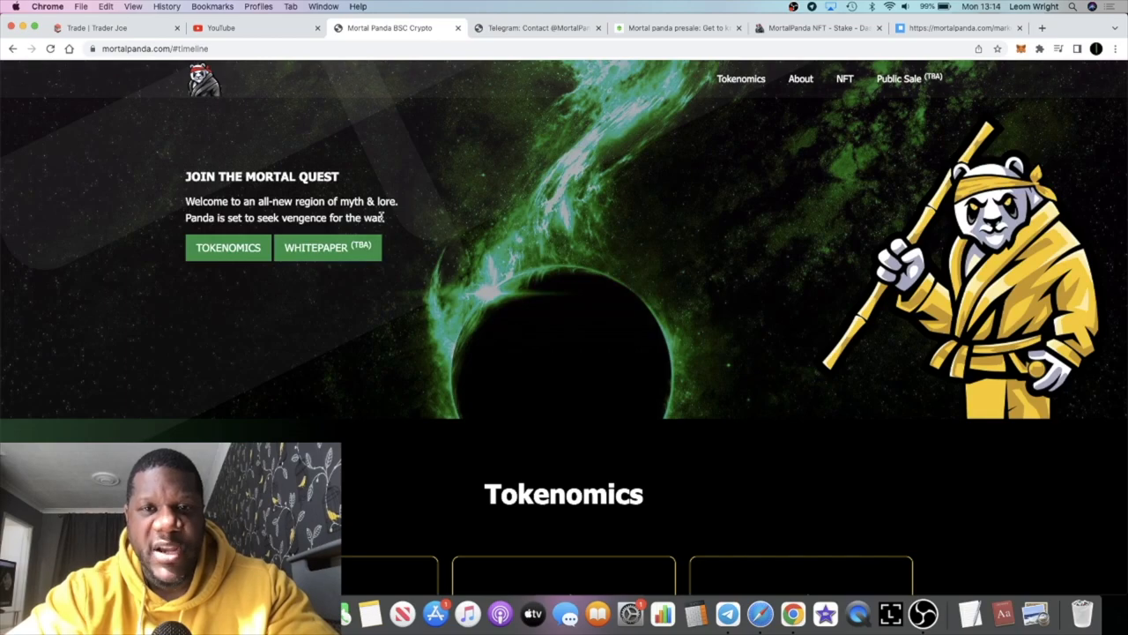
scroll("down", 3)
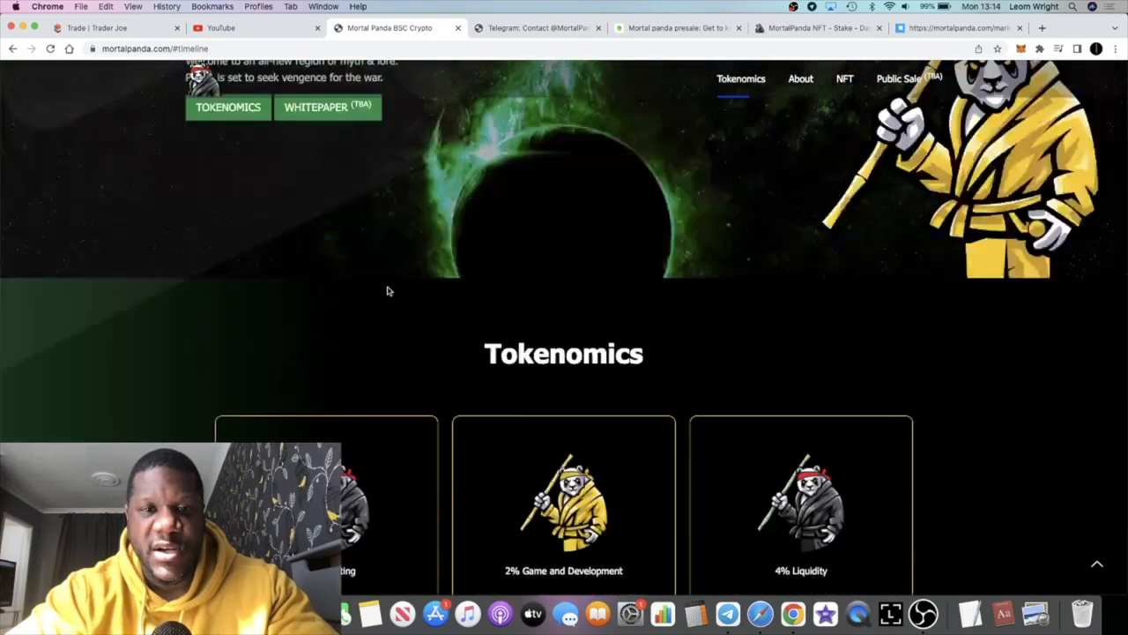
scroll("up", 3)
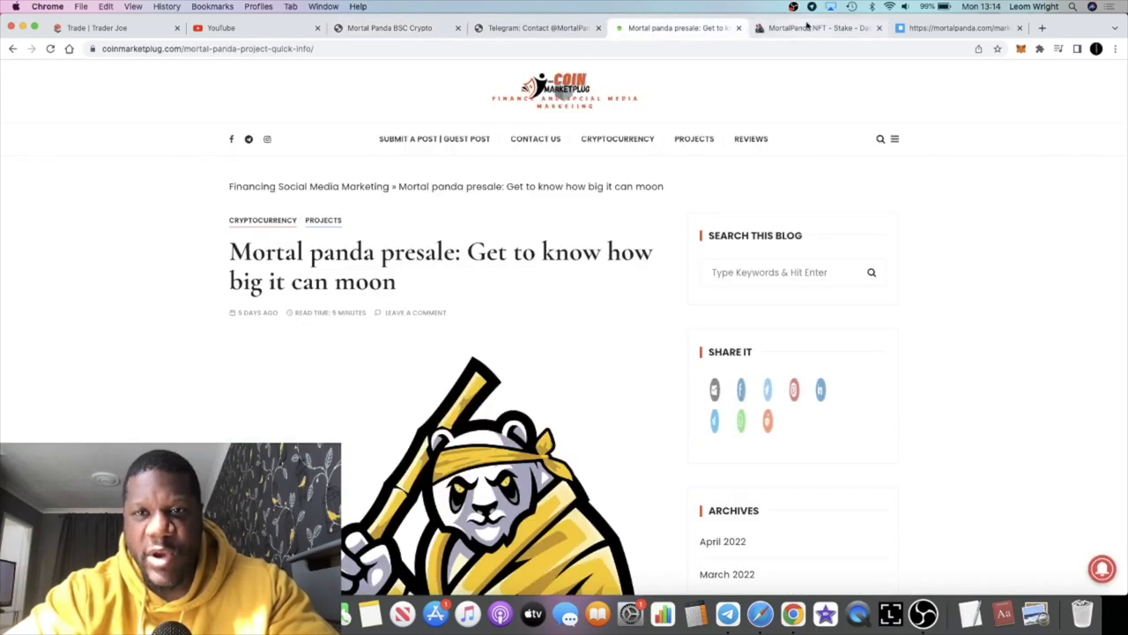
left_click(814, 28)
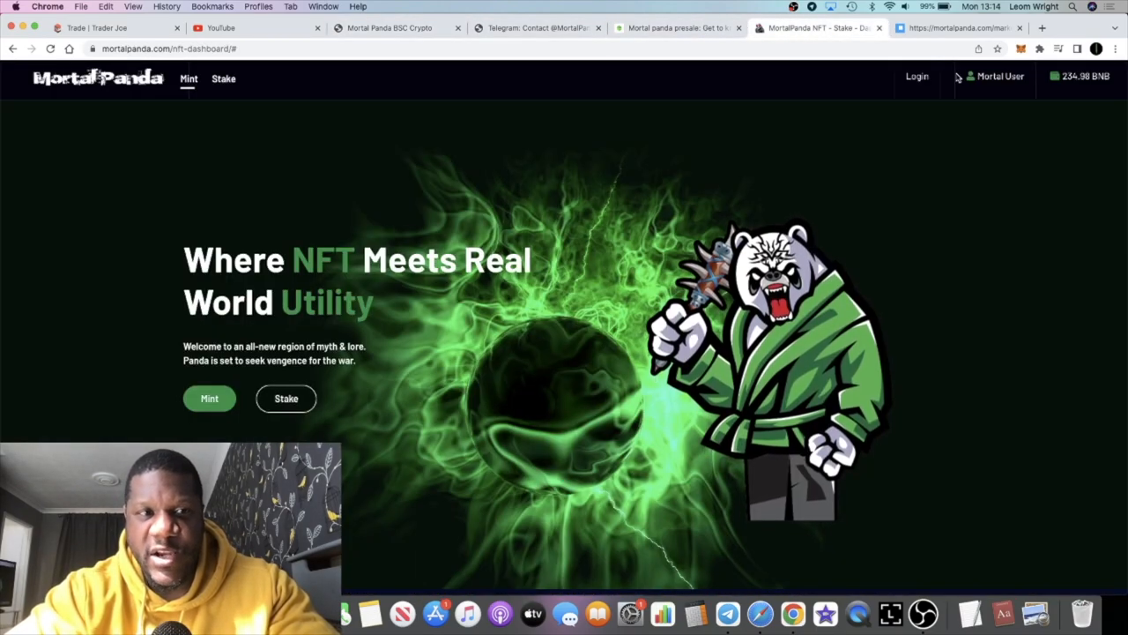
mouse_move(850, 111)
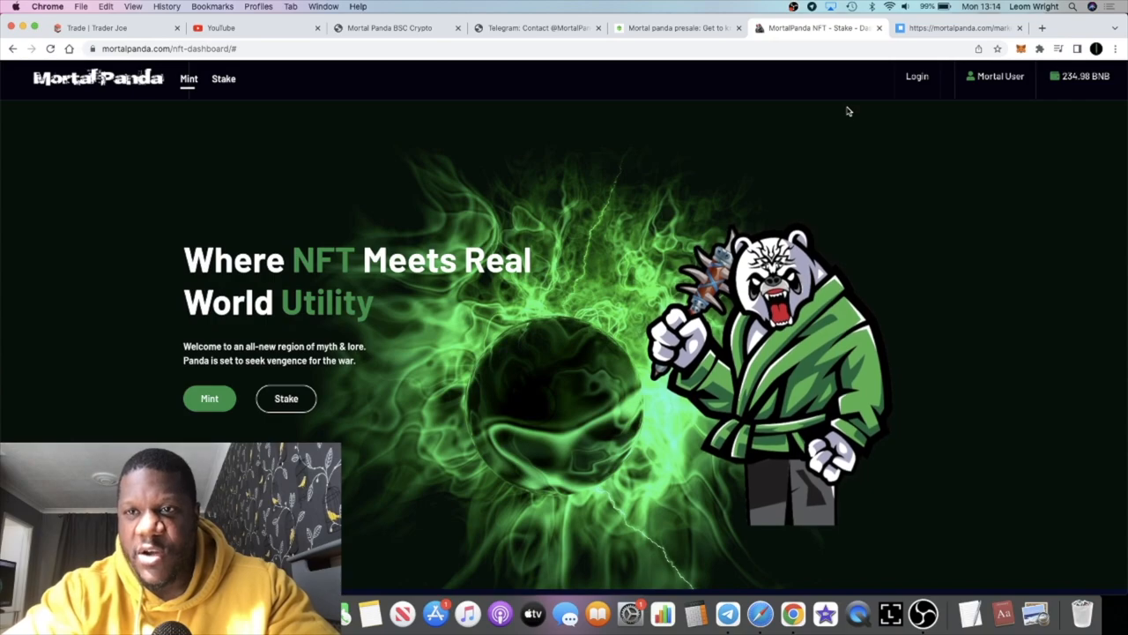
scroll("down", 3)
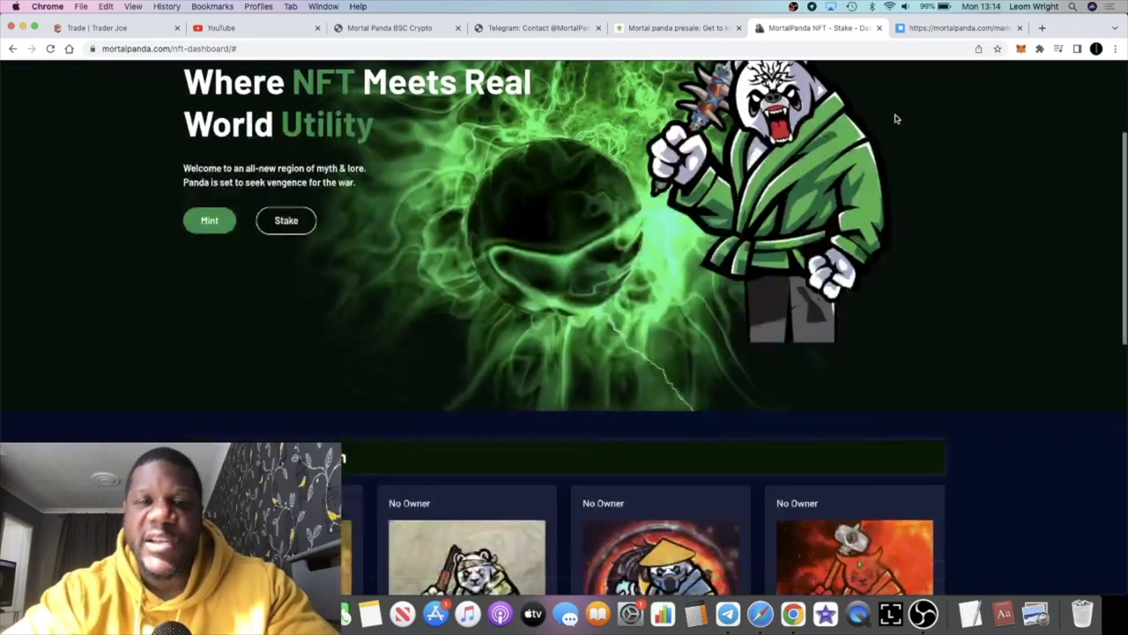
left_click(955, 28)
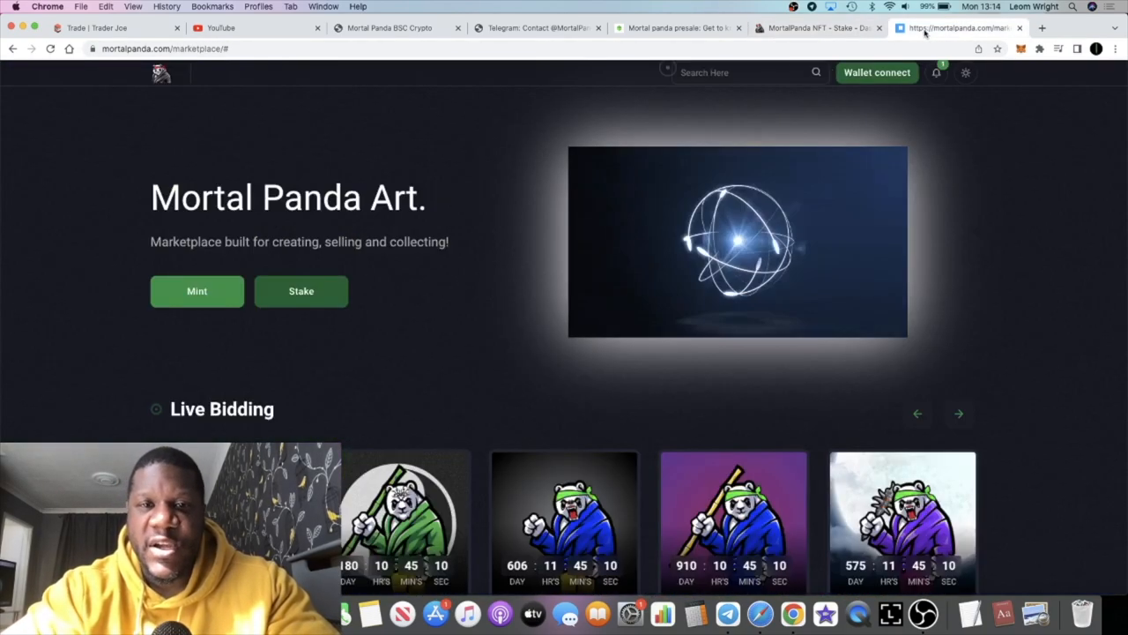
Step: Bring up Telegram and show the Crypto Insomniacs Official group chat with its pinned whitelist message
left_click(814, 29)
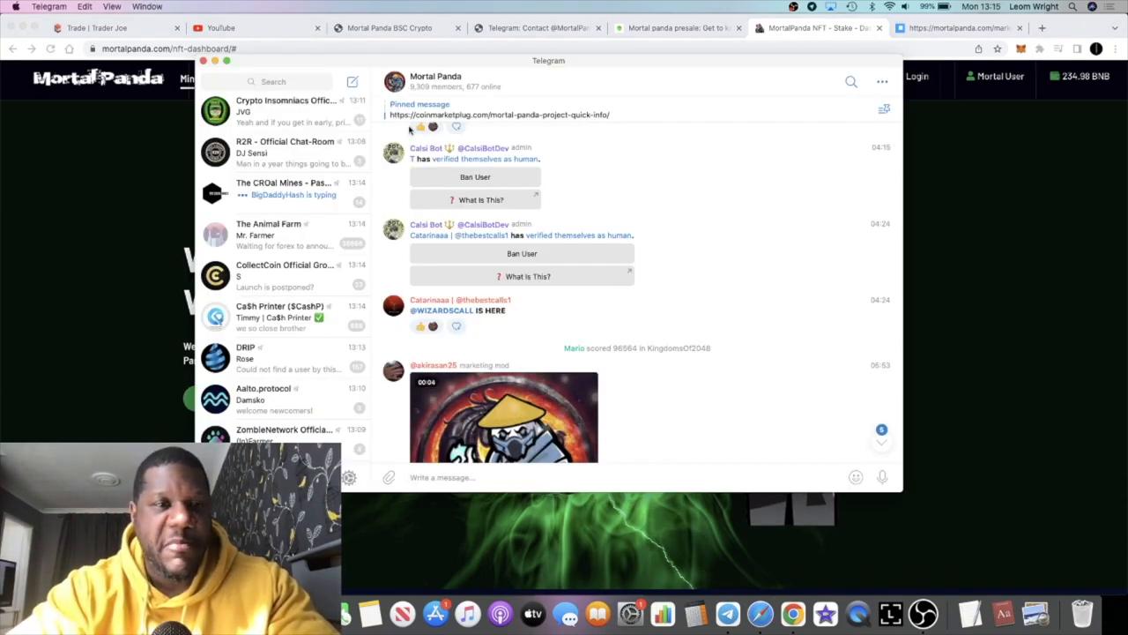
left_click(282, 109)
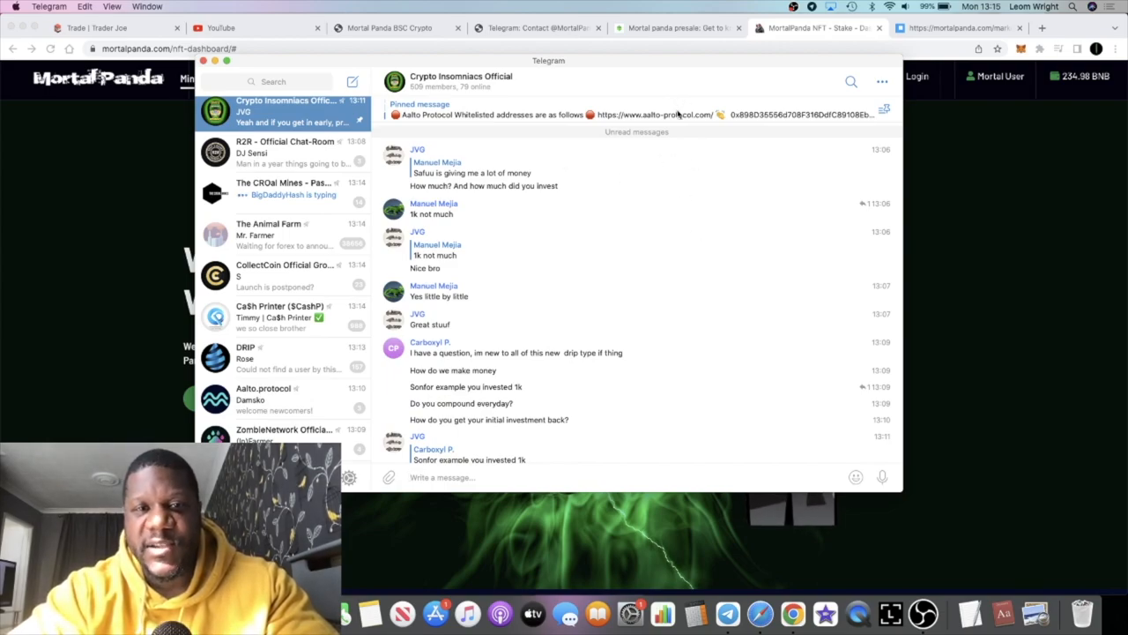
scroll("up", 3)
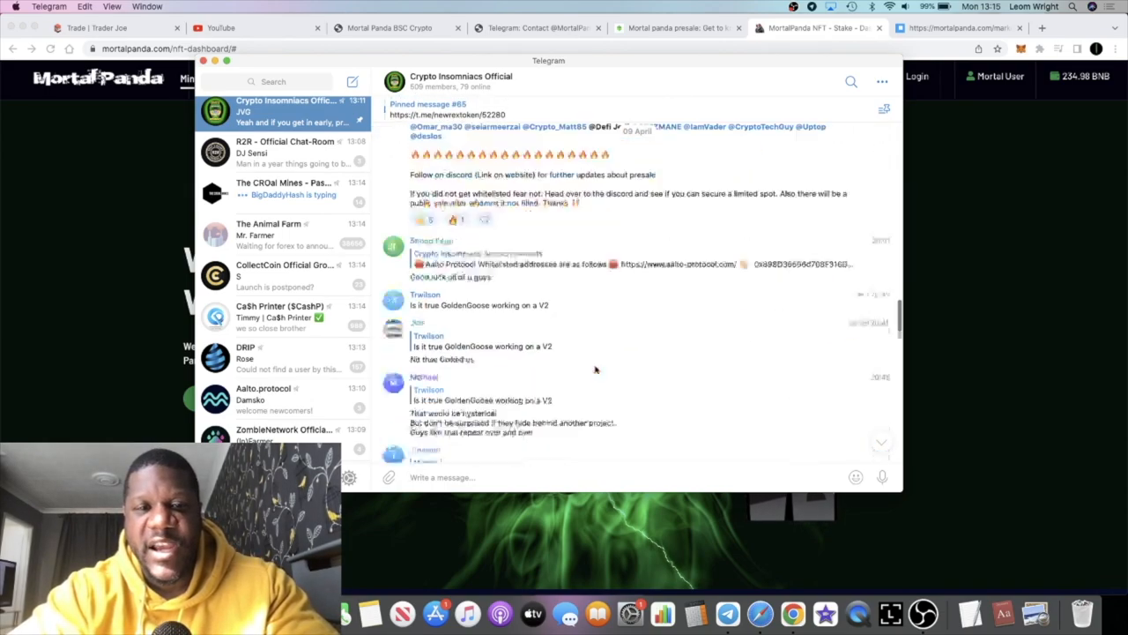